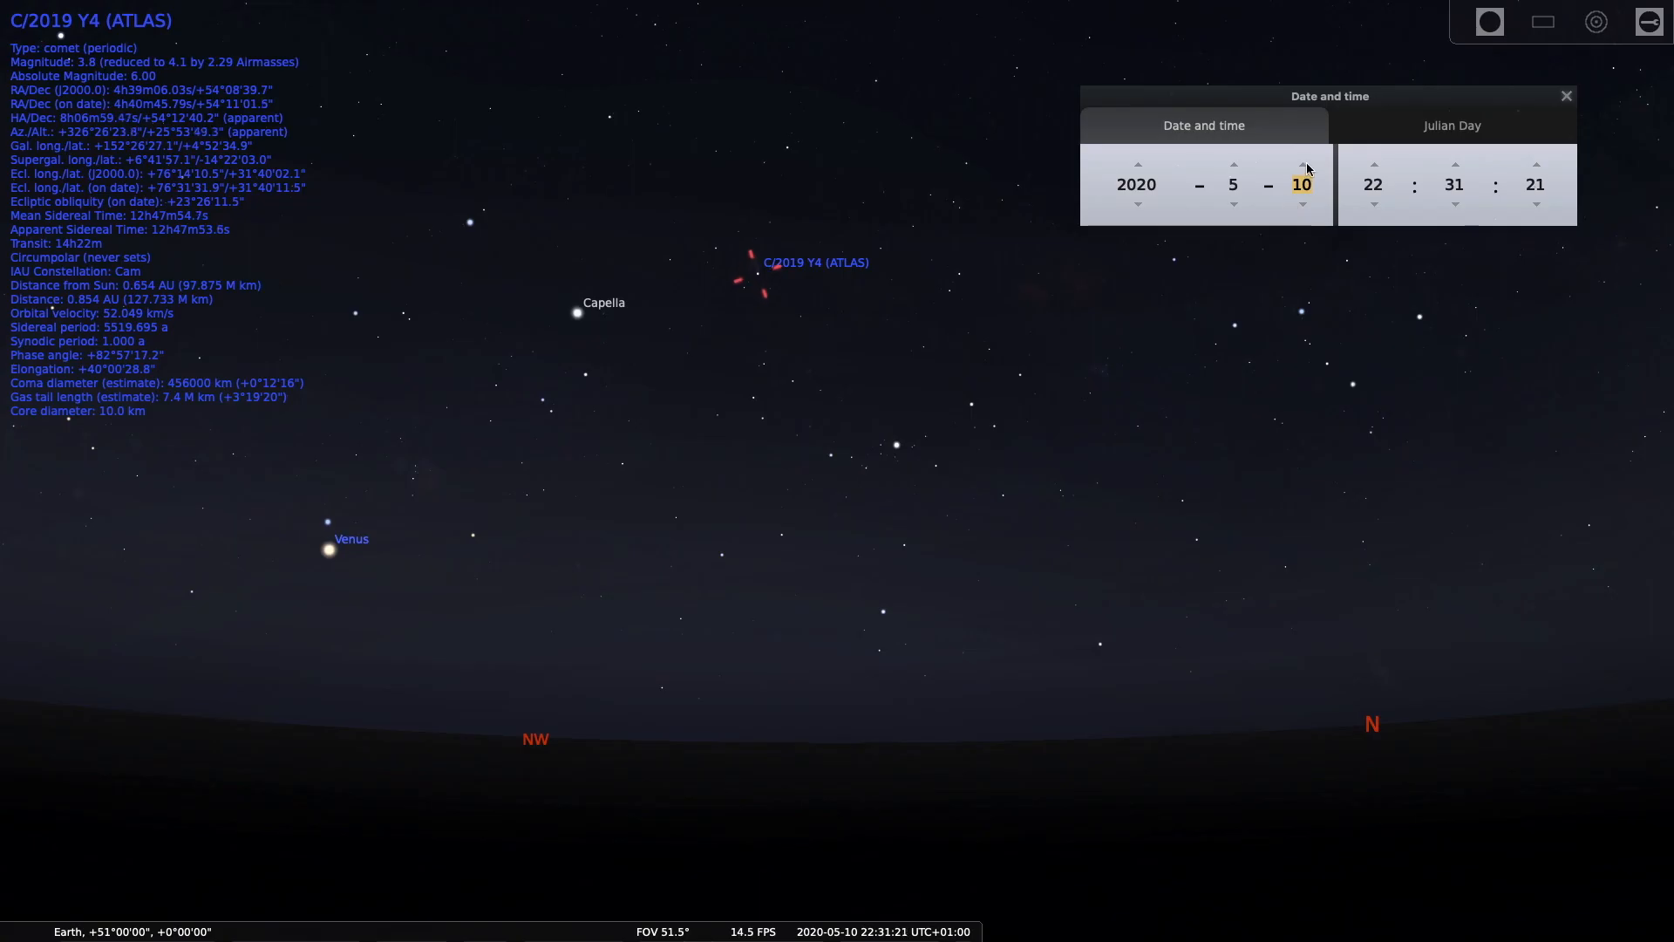
# - Advance the date one day at a time from 10 May toward 23 May 2020
pyautogui.click(1302, 162)
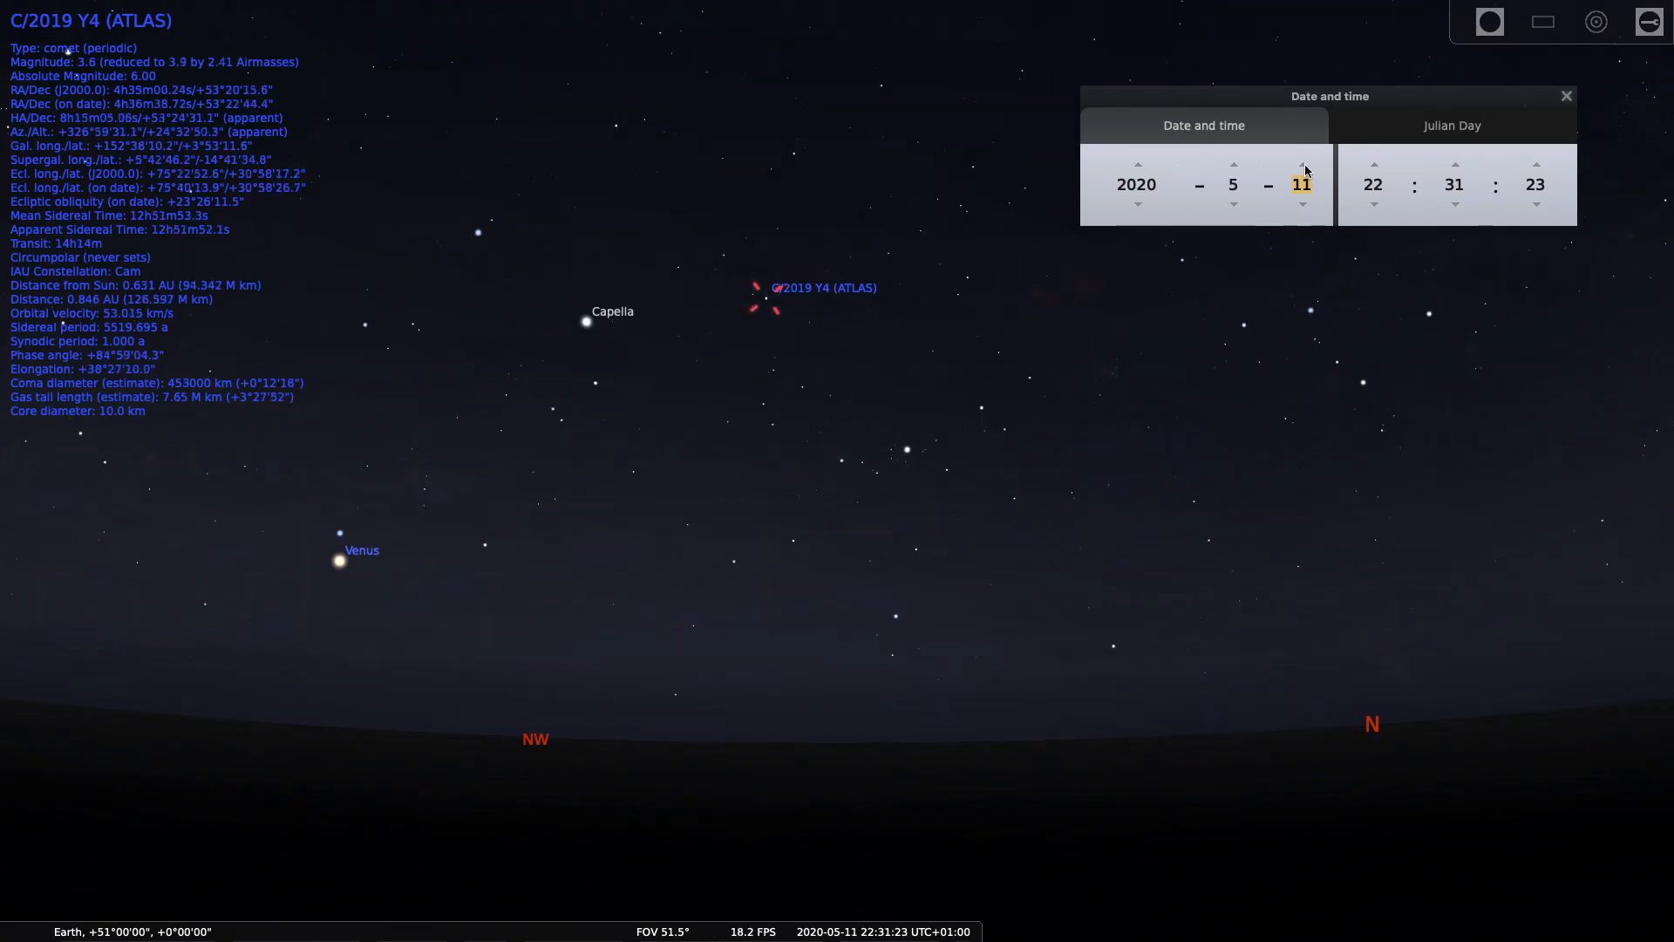
pyautogui.click(1302, 162)
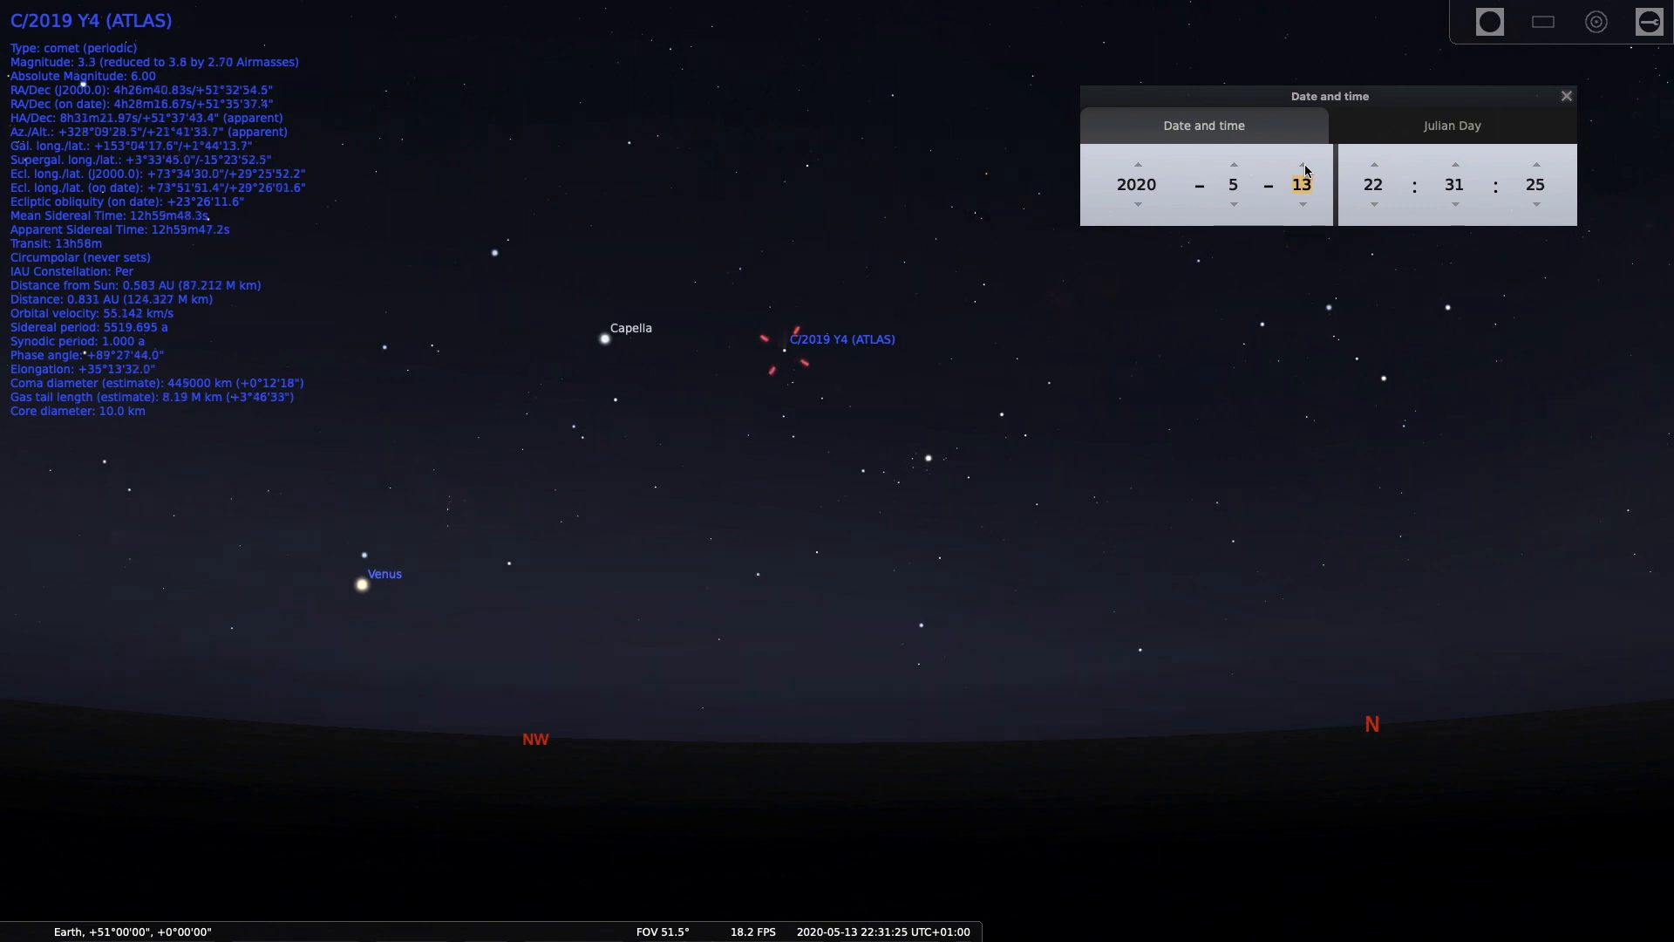
pyautogui.click(1303, 163)
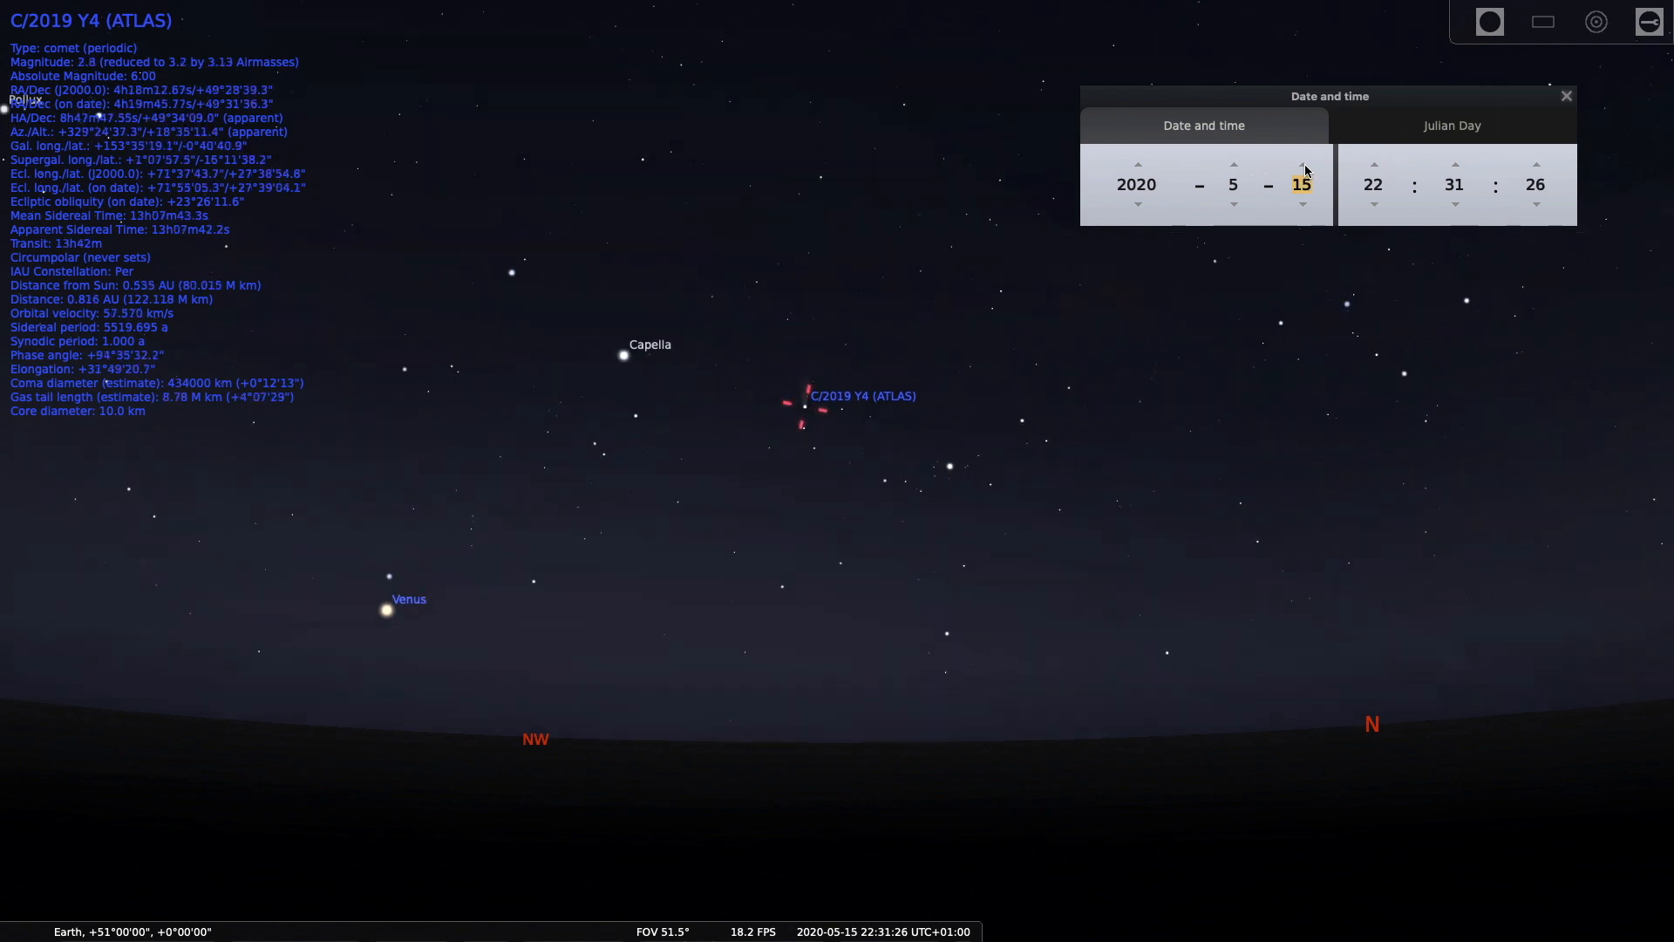
pyautogui.click(1302, 162)
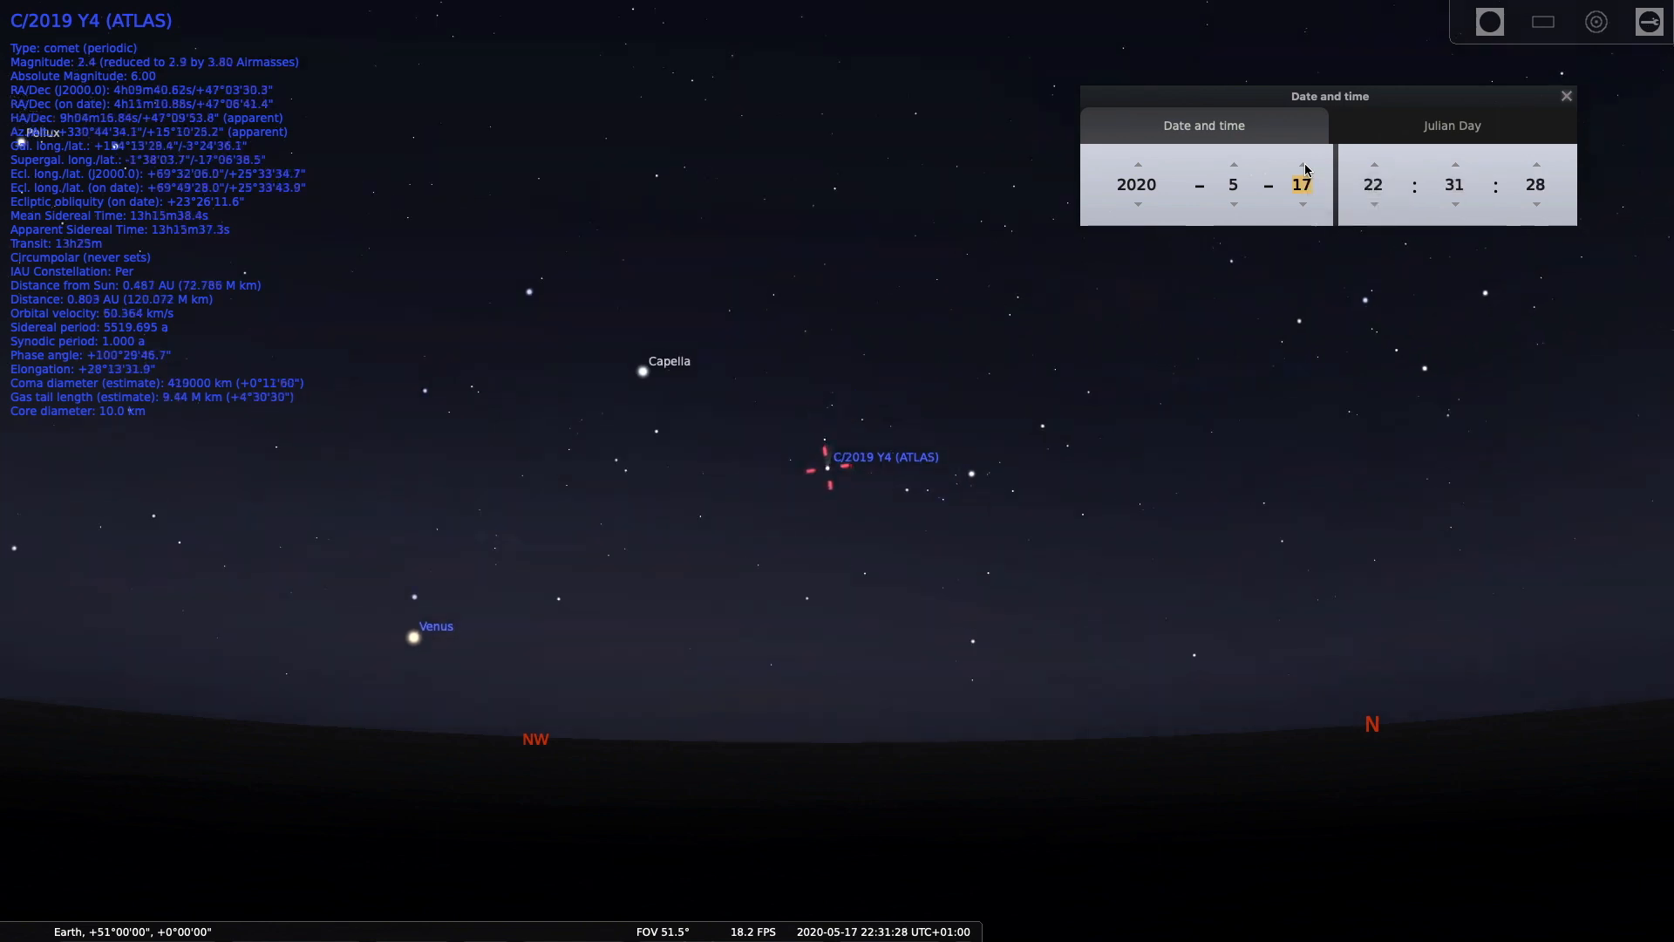
pyautogui.click(1302, 162)
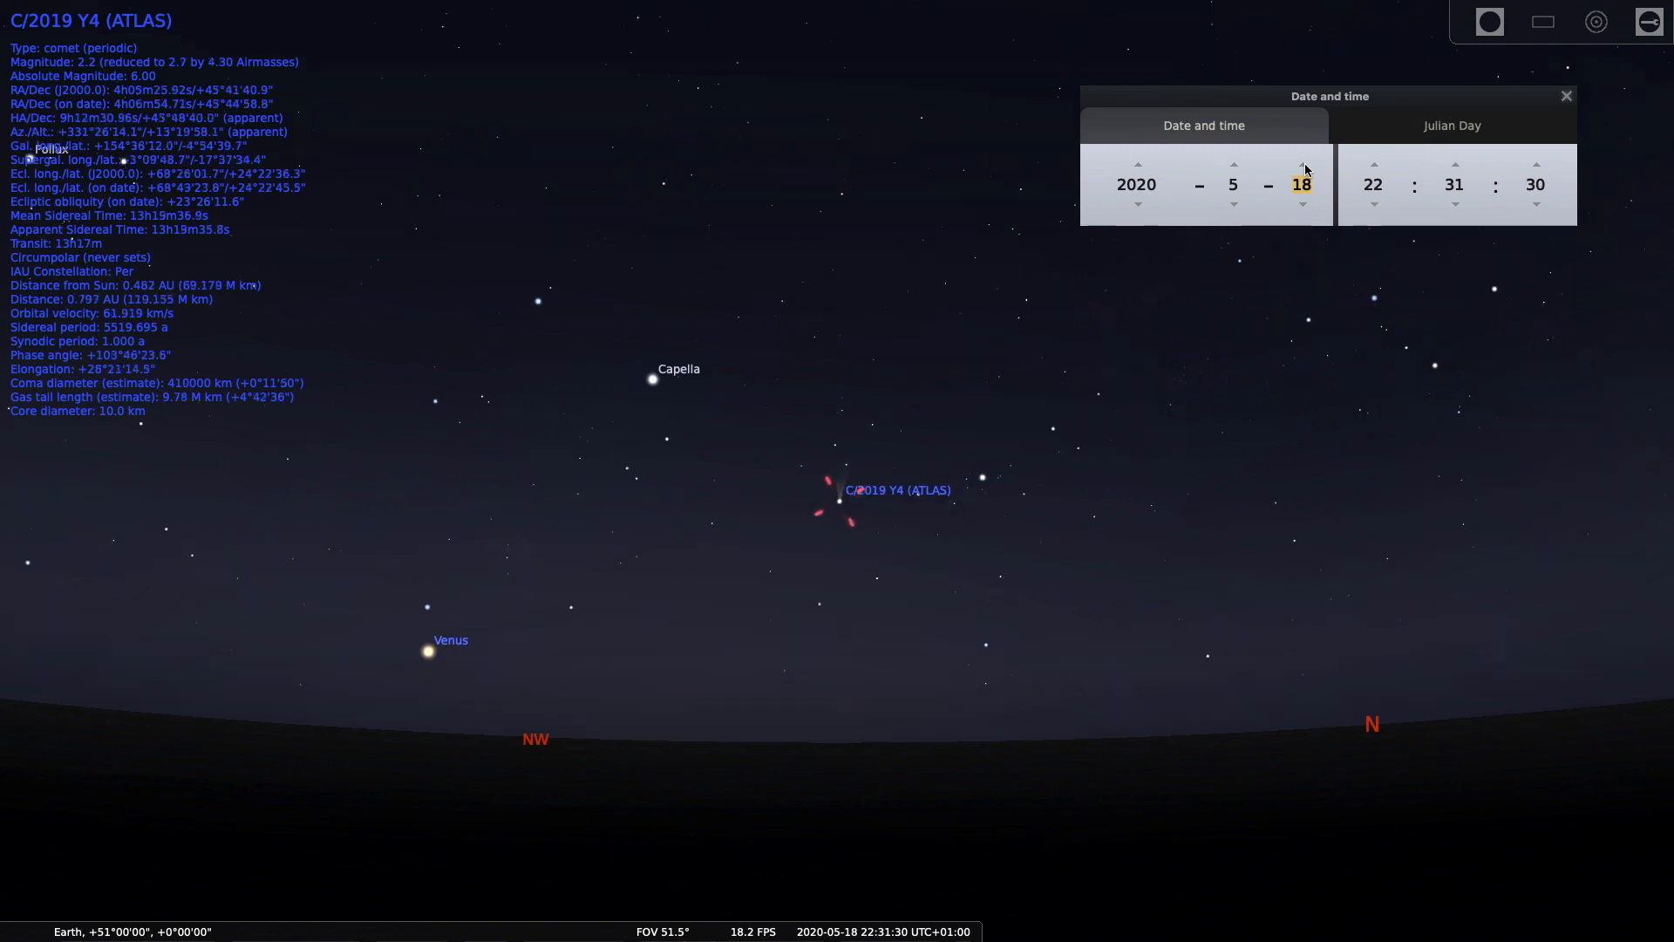
pyautogui.click(1302, 163)
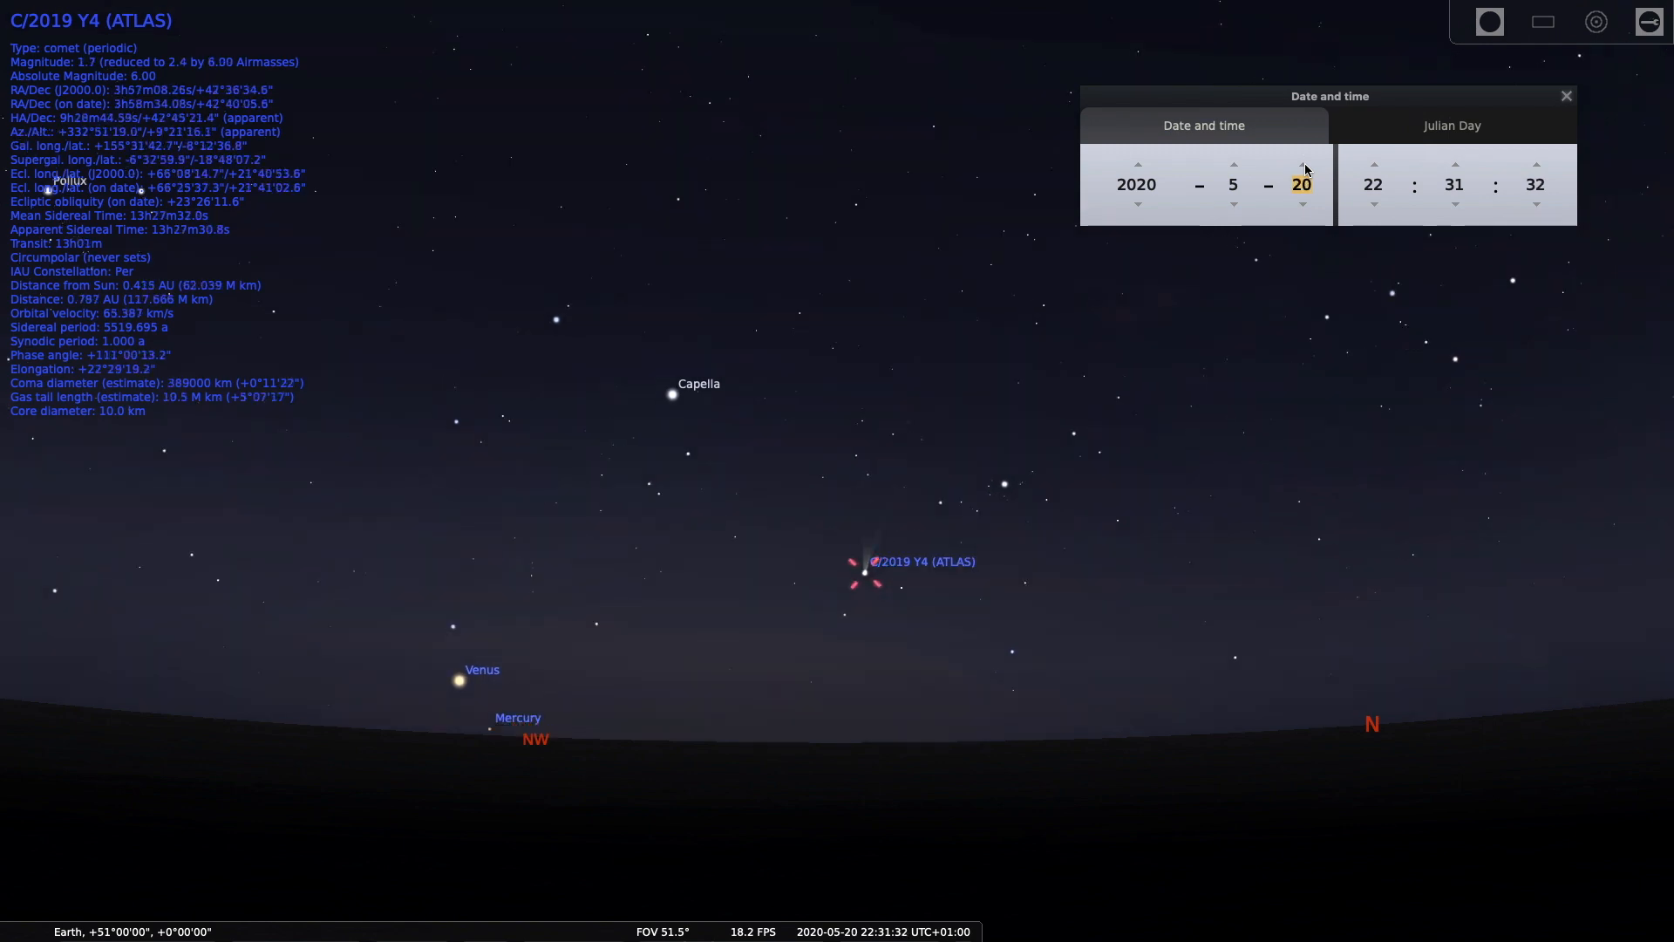
pyautogui.click(1302, 165)
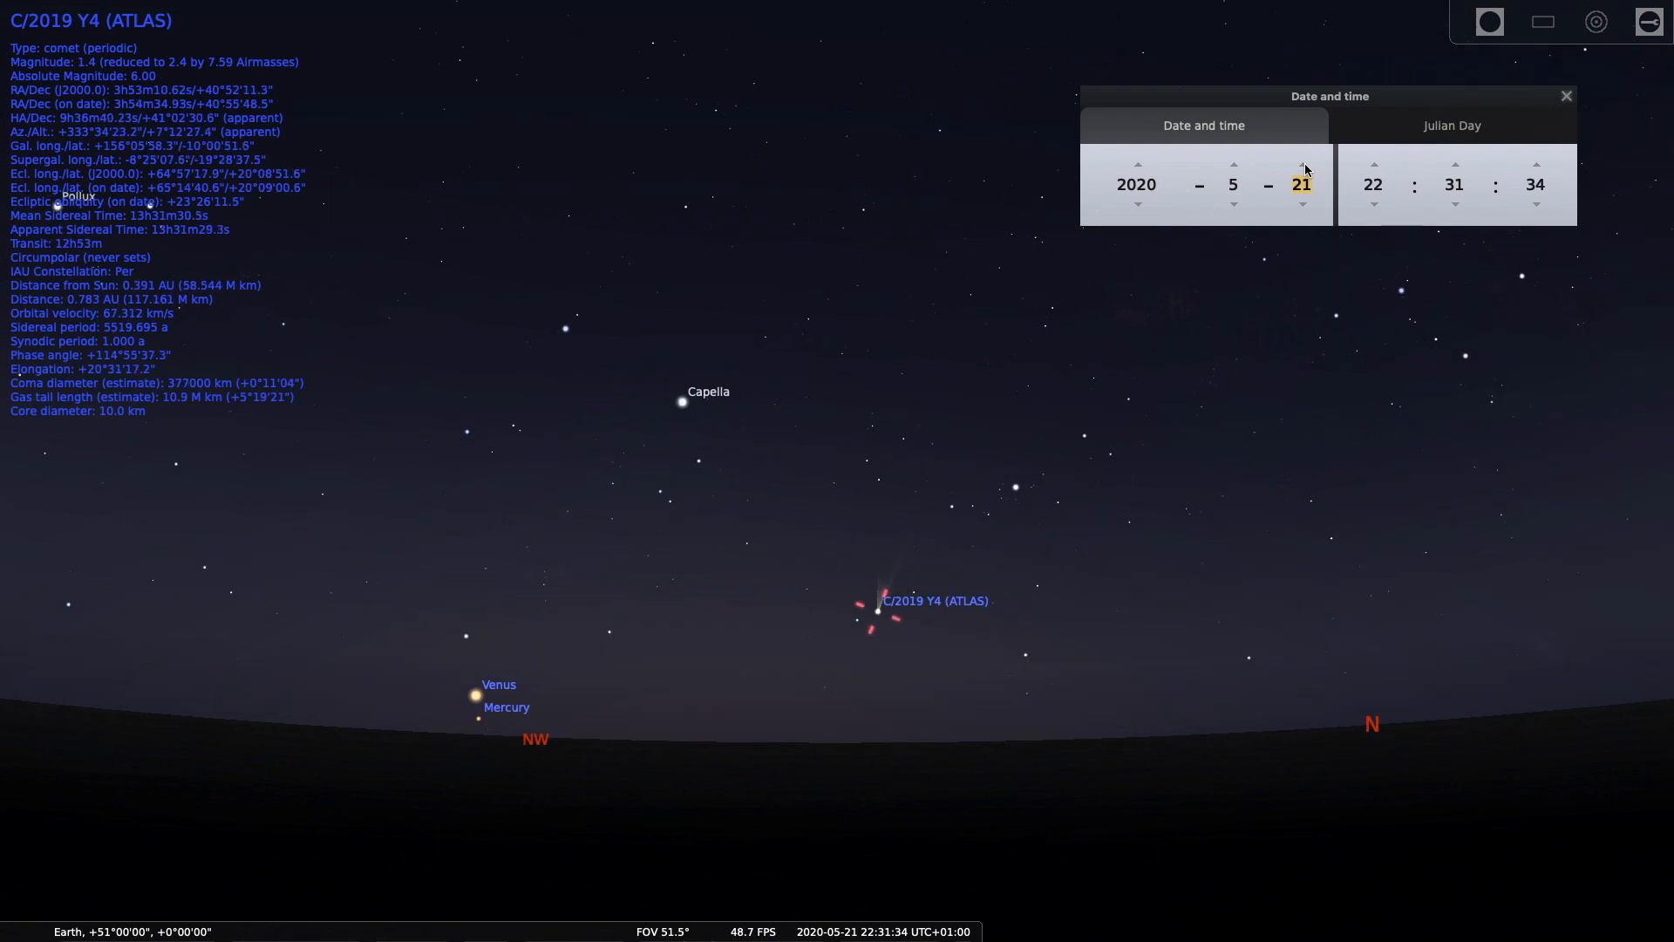
pyautogui.click(1301, 178)
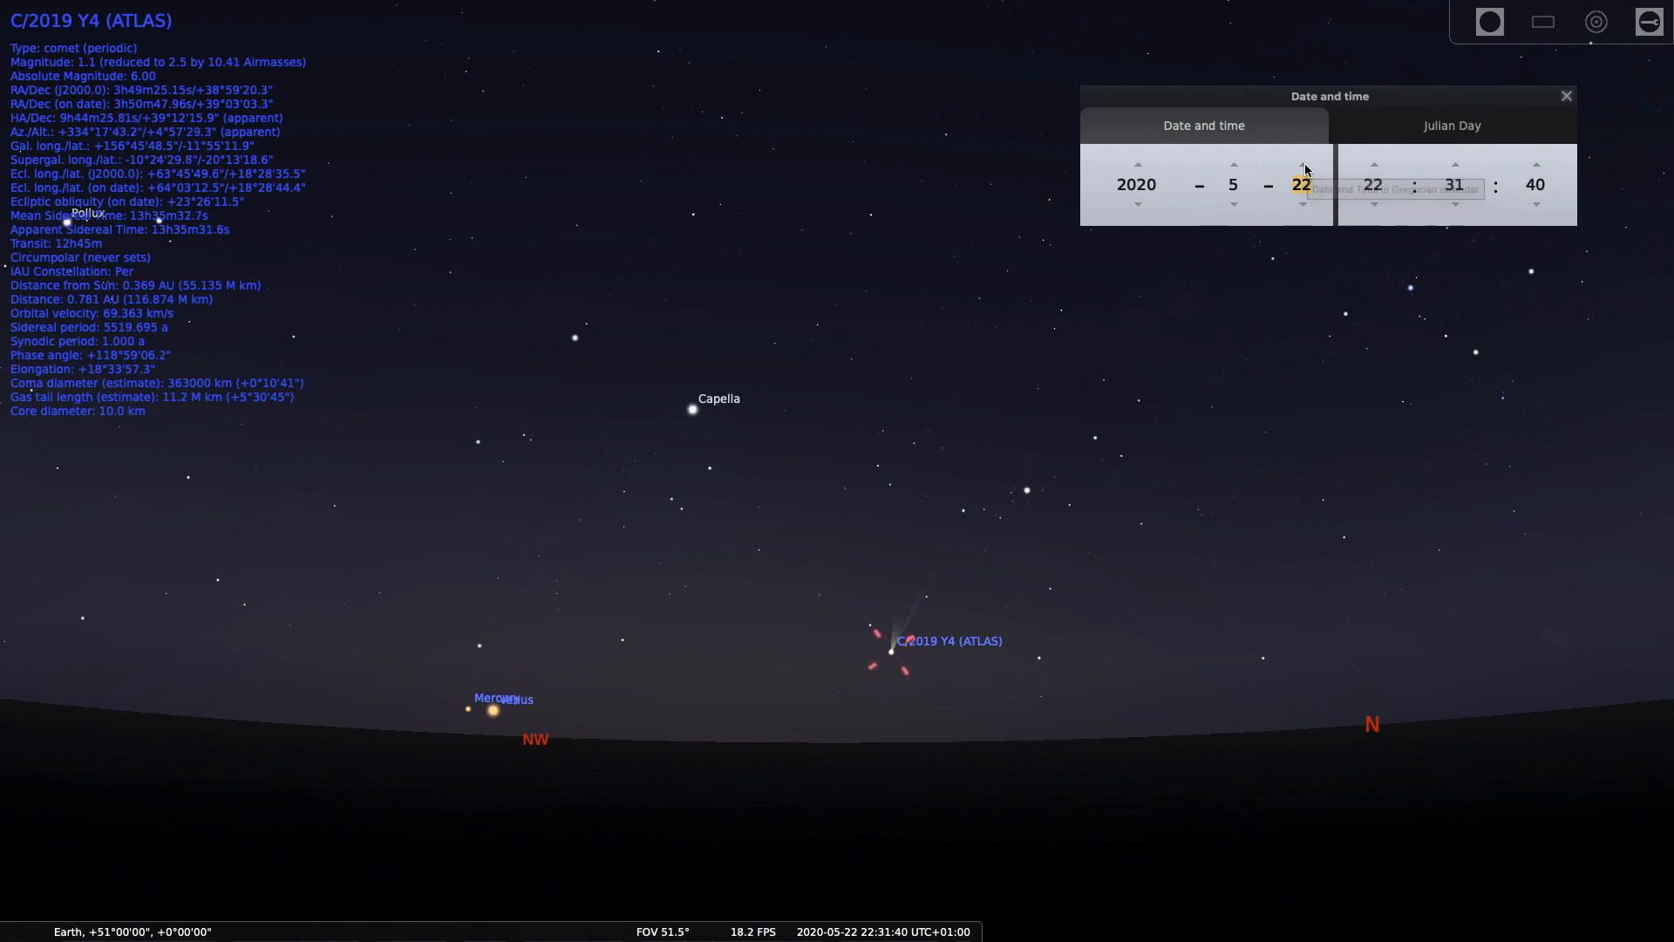
pyautogui.click(1302, 163)
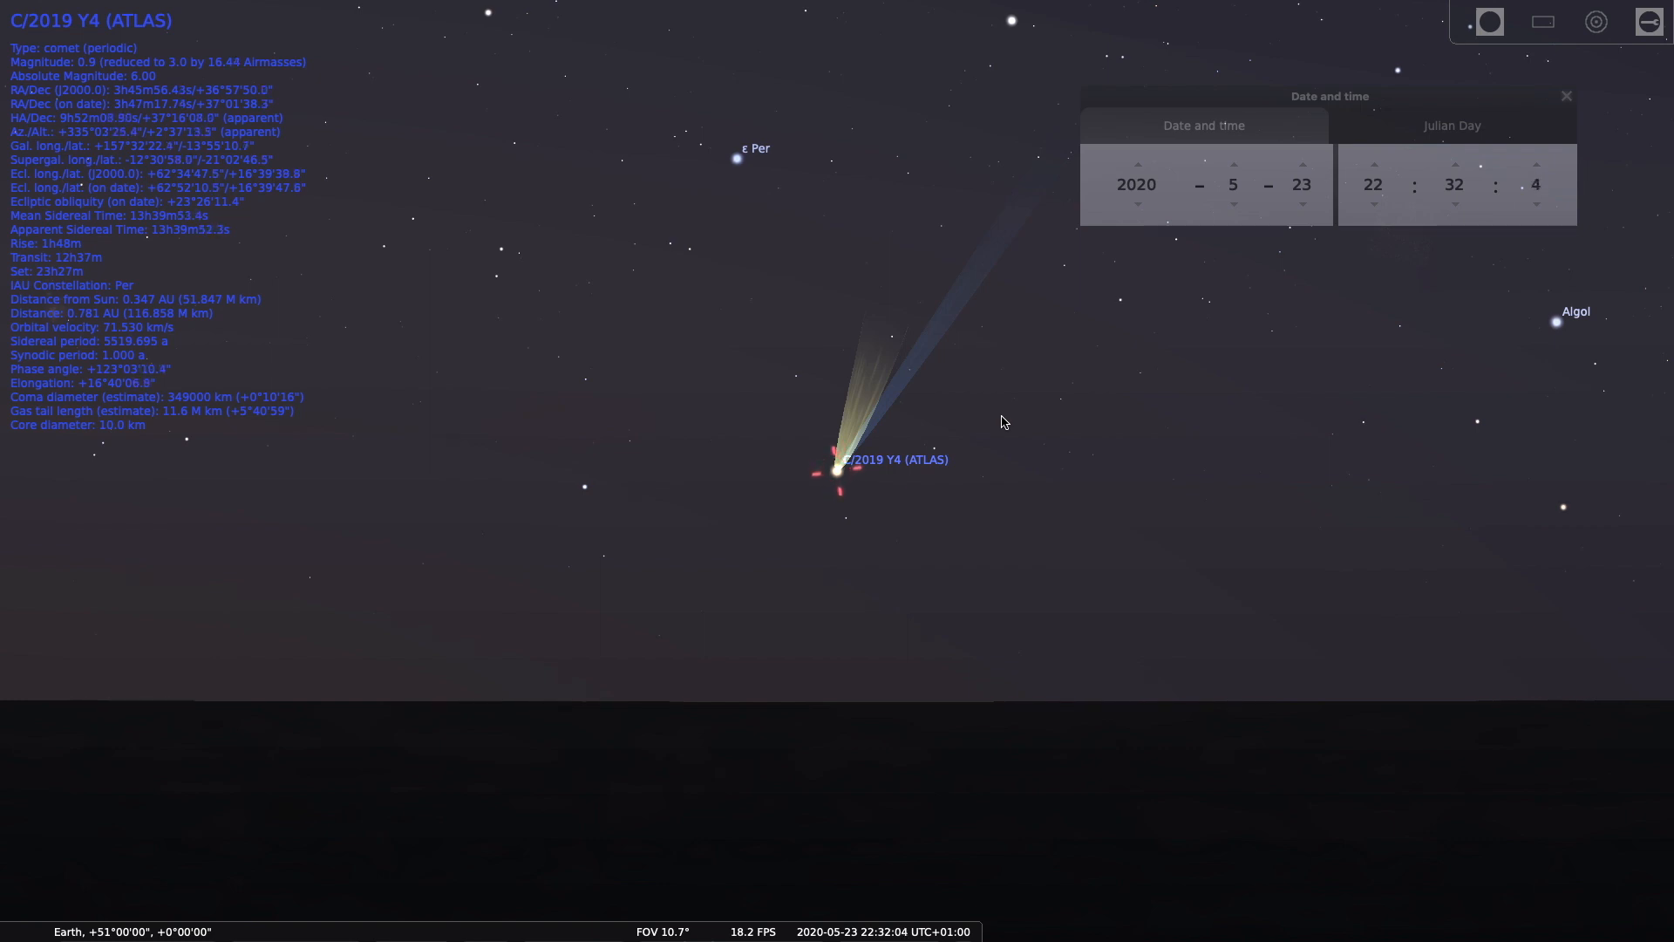
# - Push the date forward to 24 May, then step it back one day at a time
pyautogui.click(1302, 163)
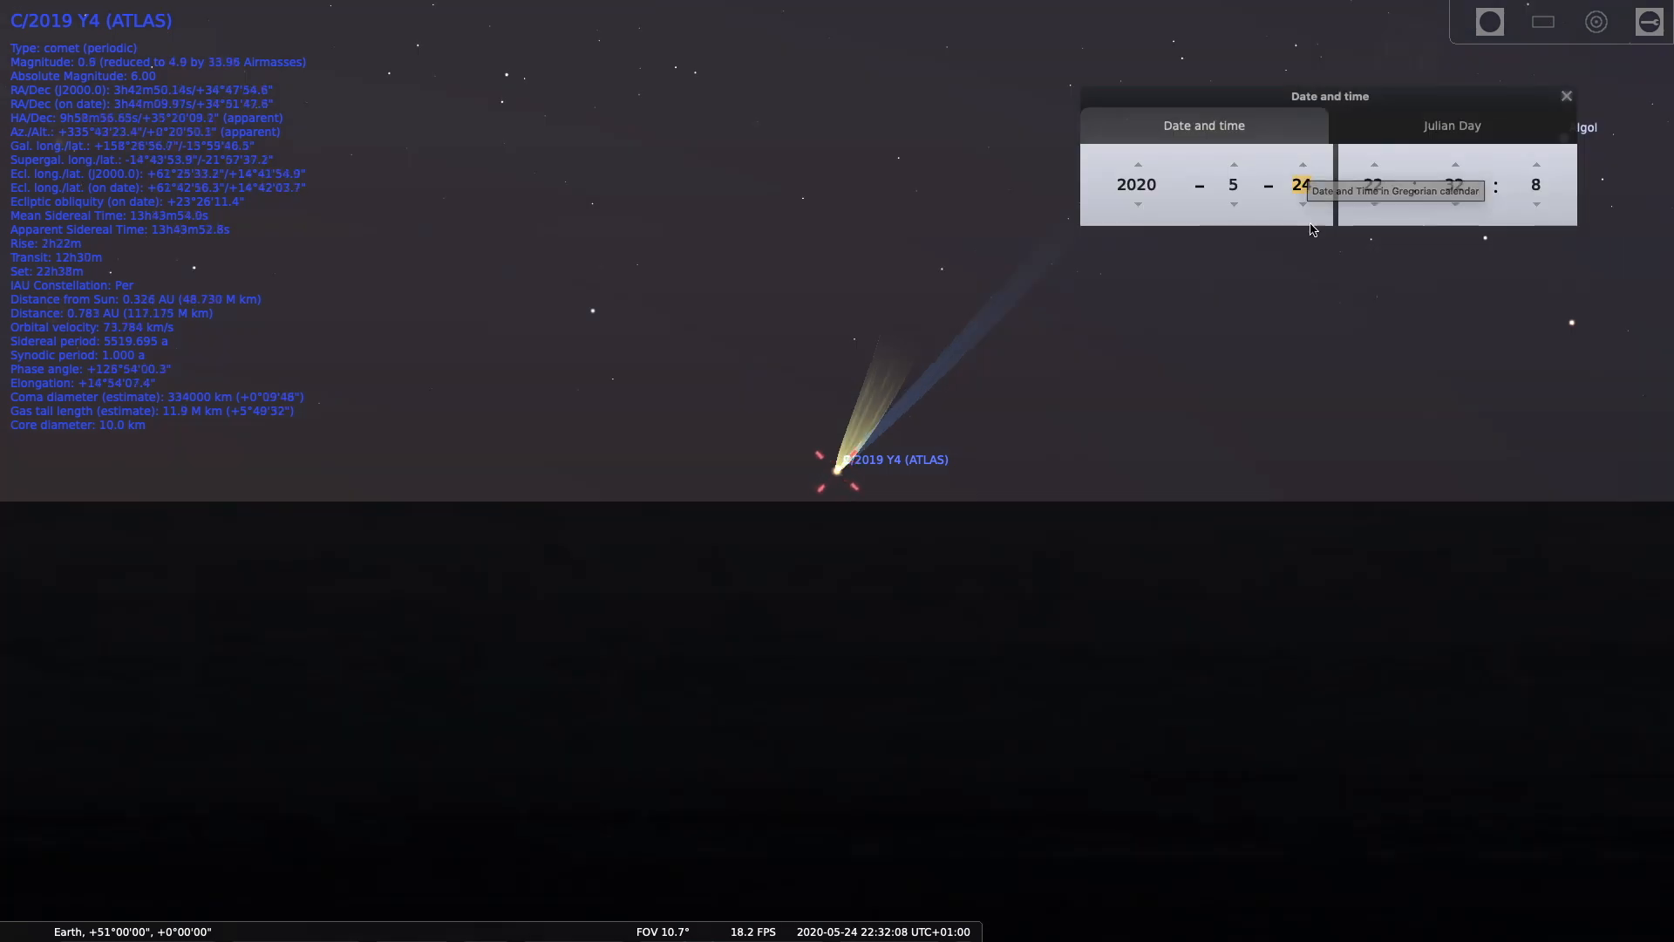
pyautogui.click(1534, 163)
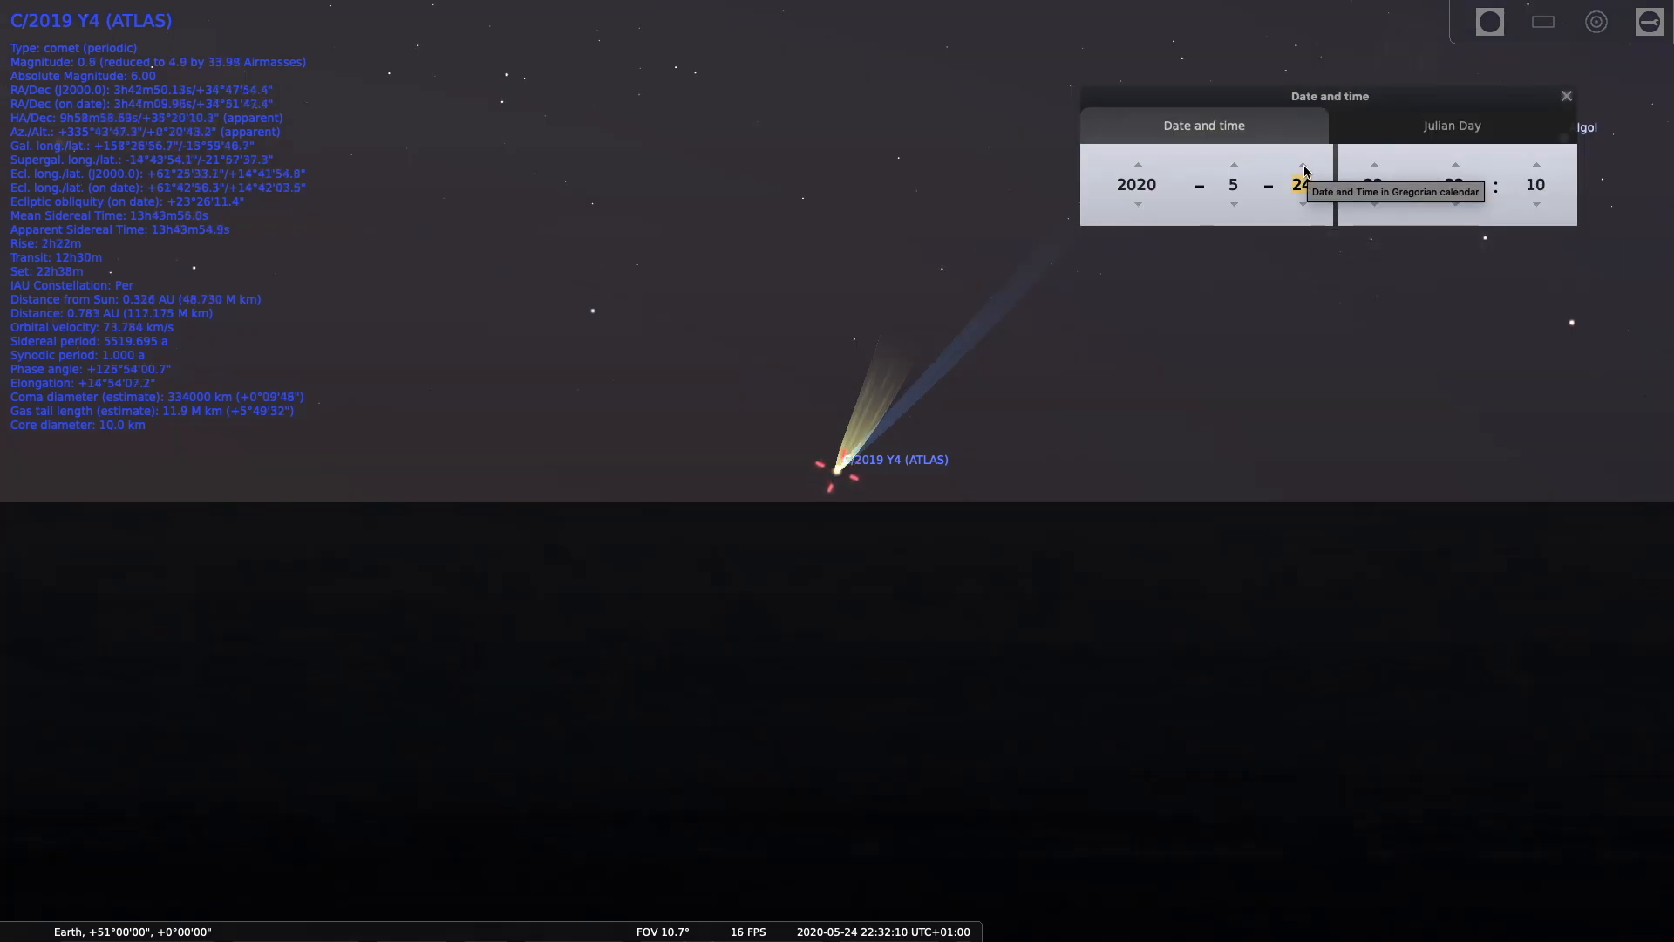
pyautogui.click(1303, 204)
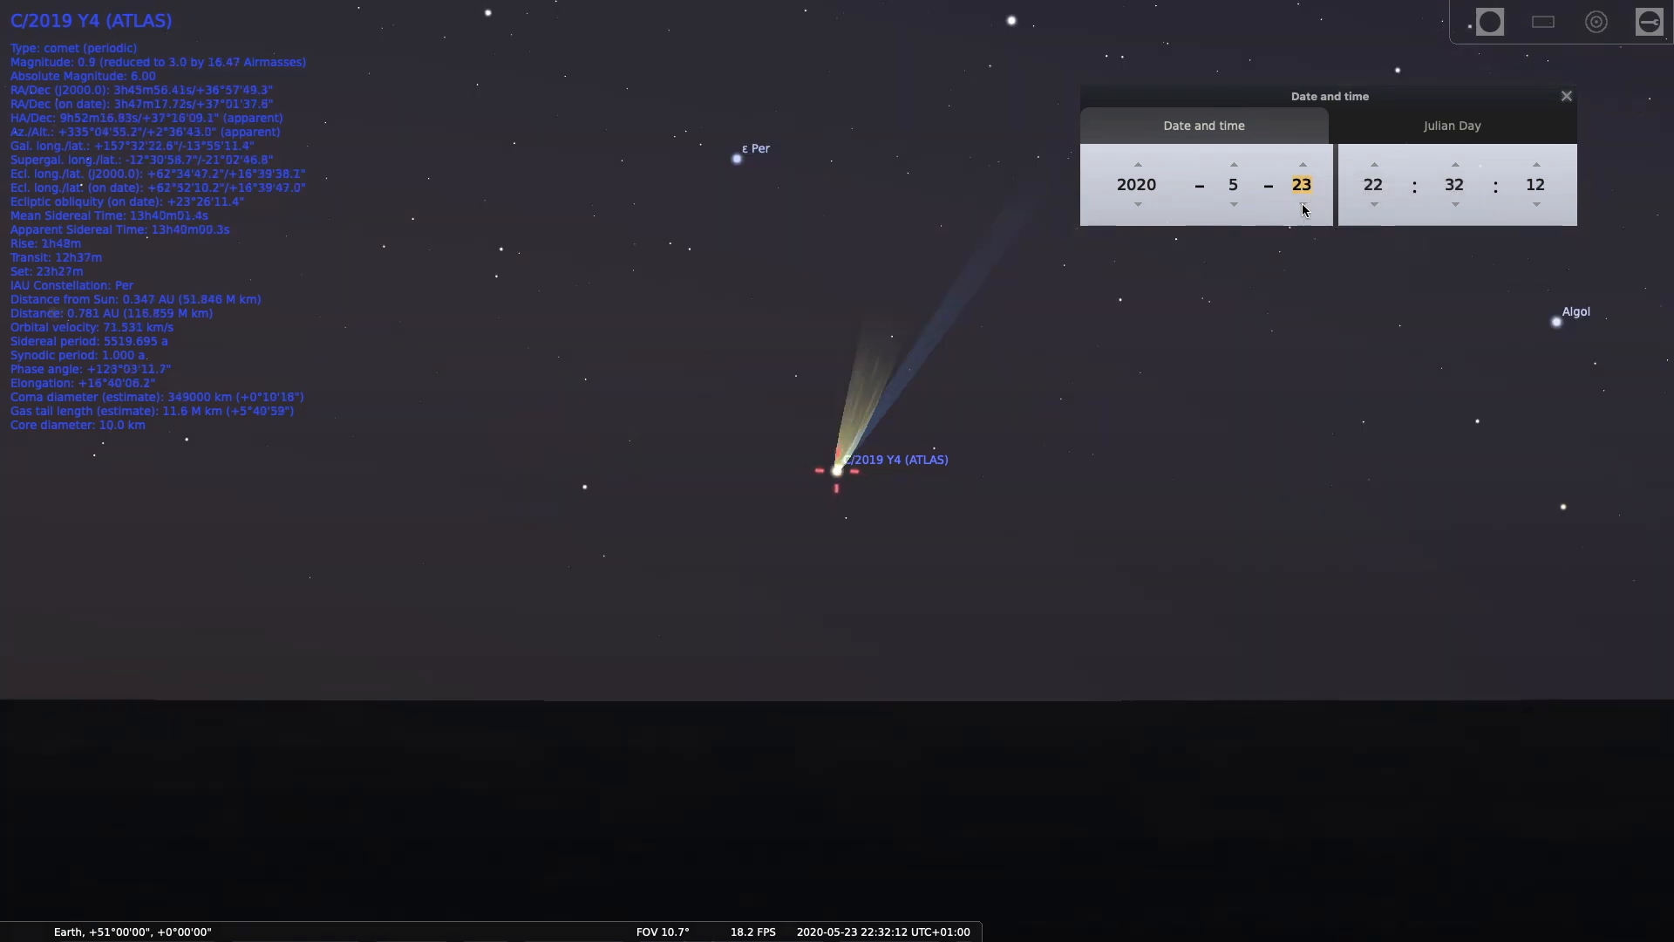
pyautogui.click(1302, 204)
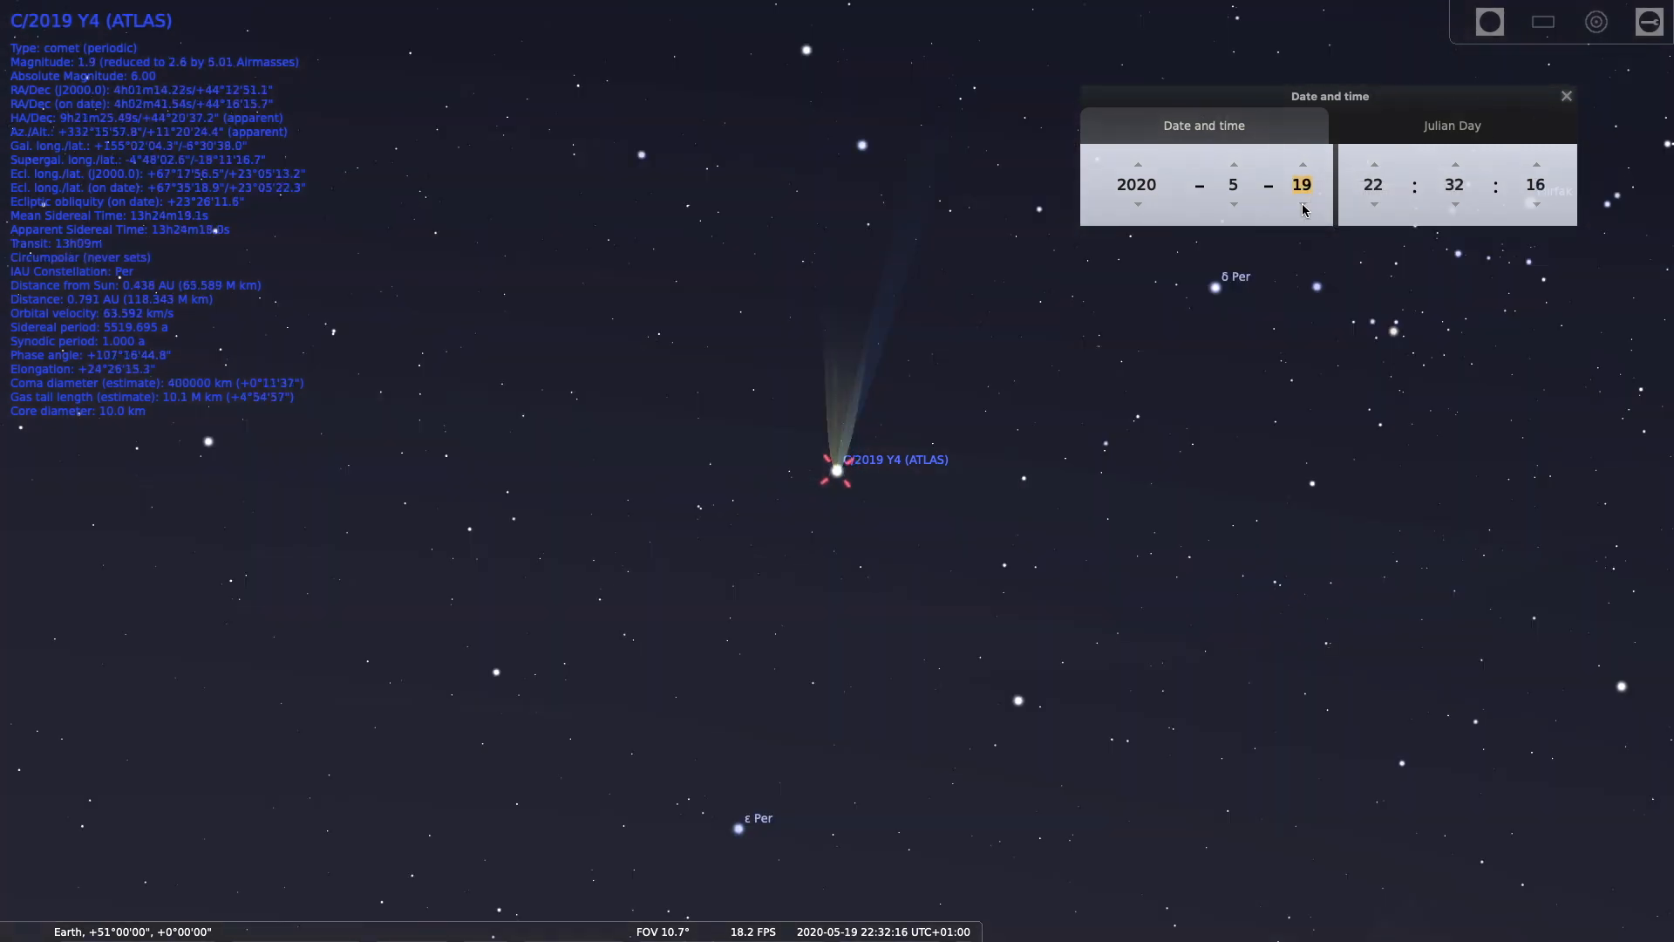
# - Step the date back to 10 May 2020 and set the time to 21:22
pyautogui.click(1302, 204)
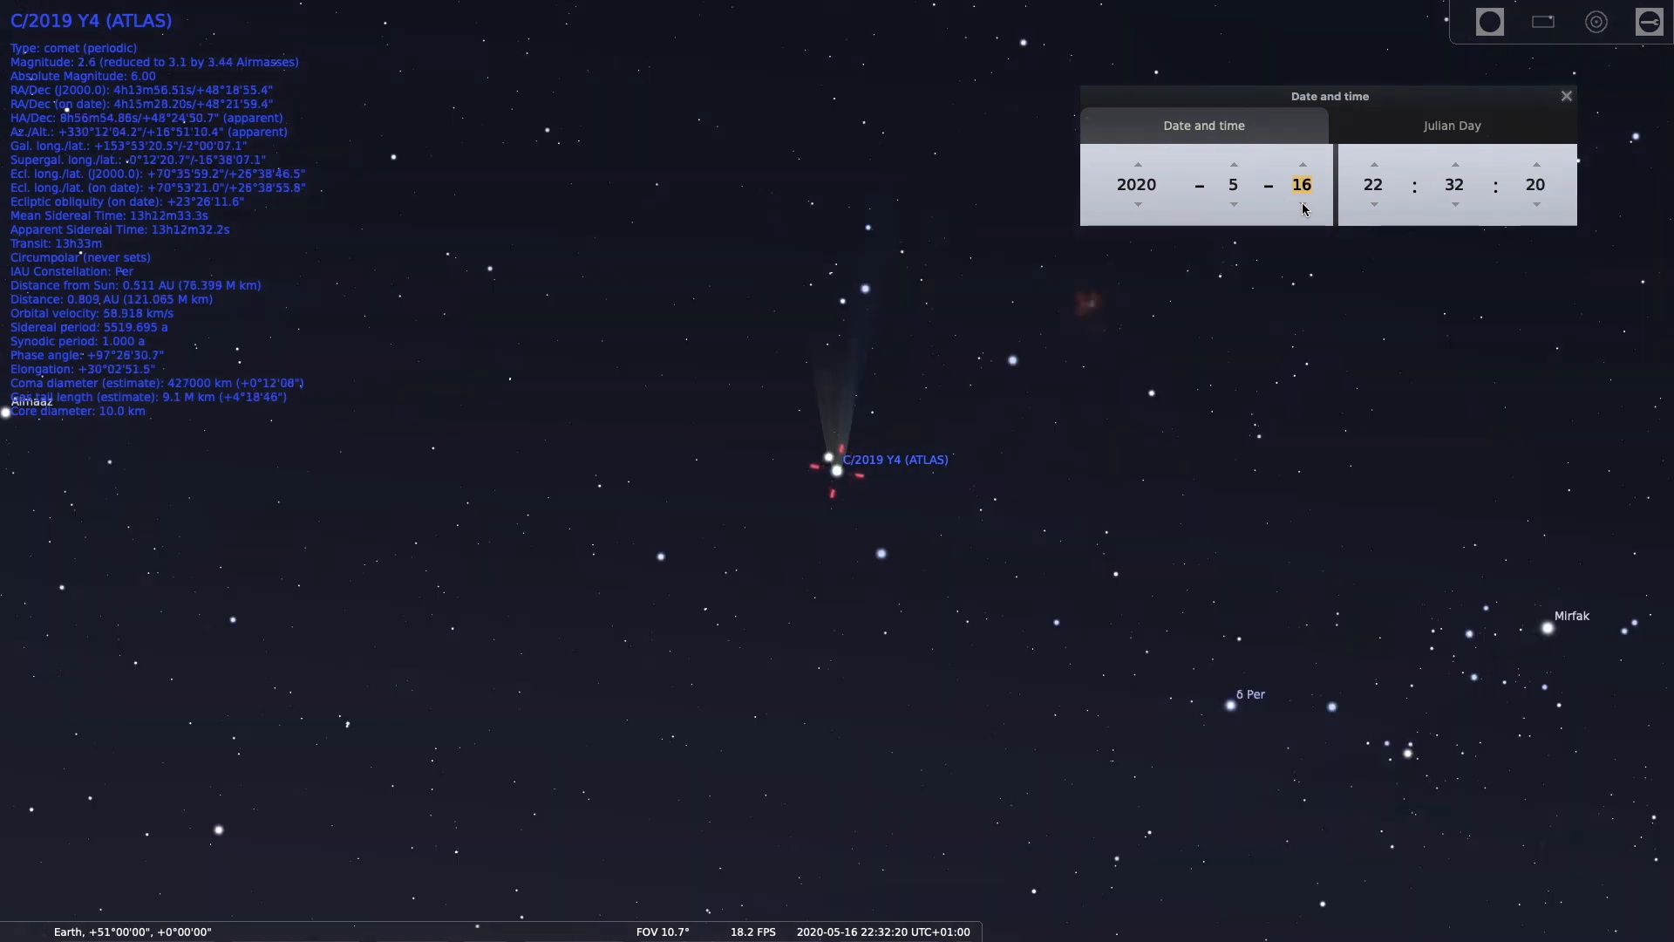
pyautogui.click(1233, 204)
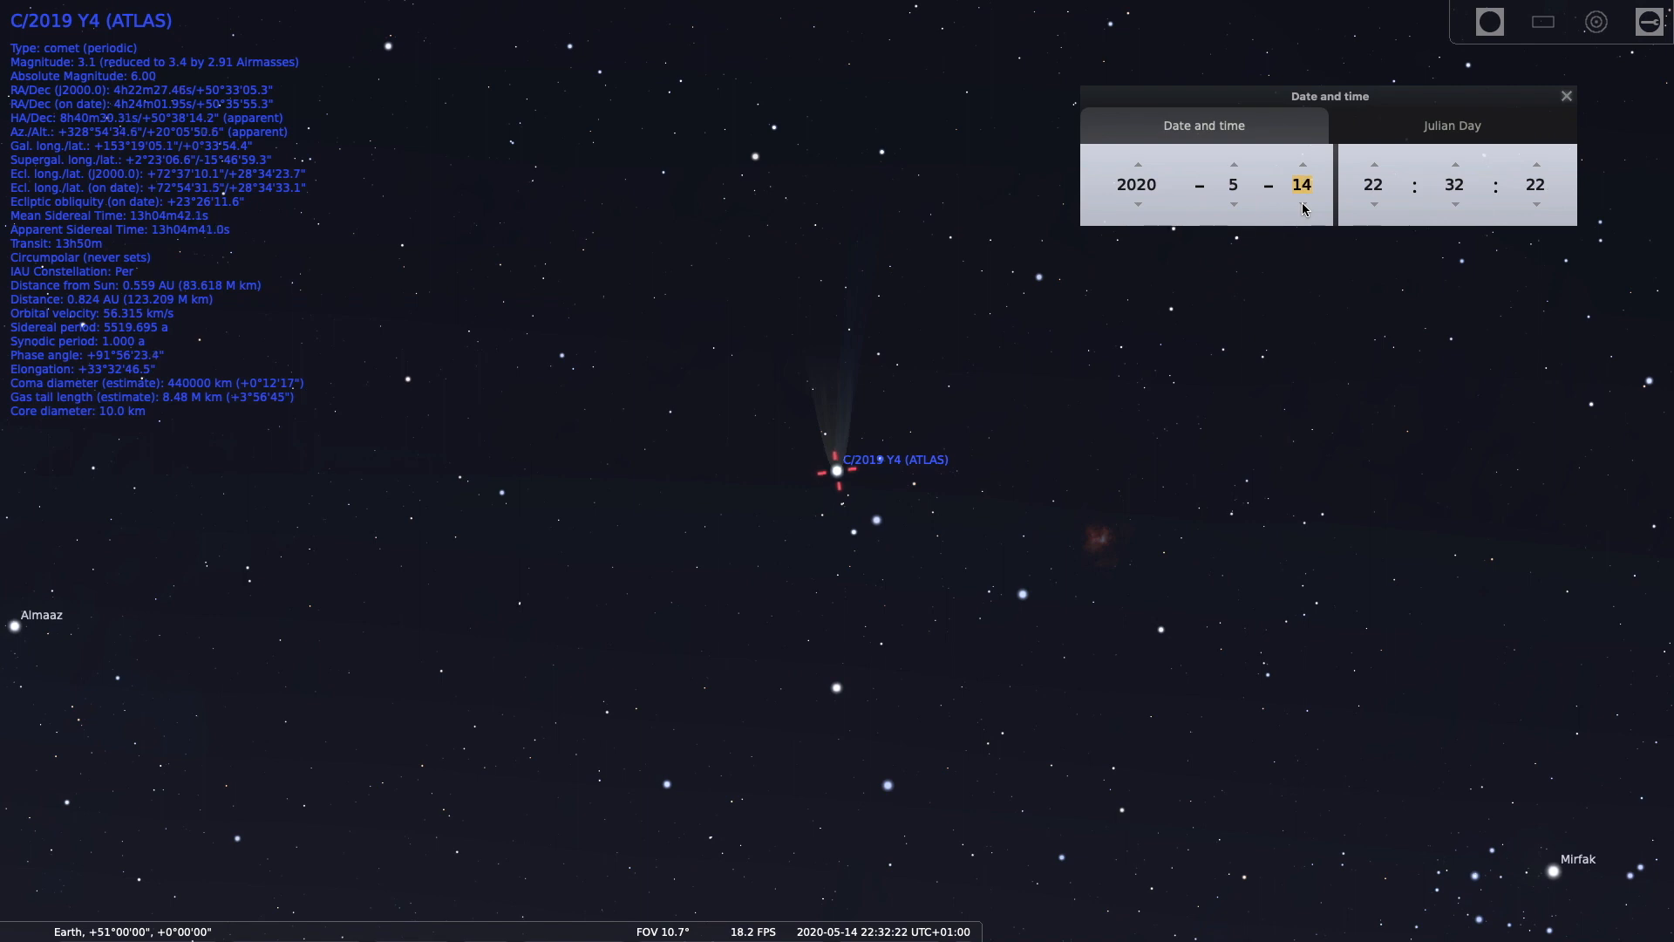
pyautogui.click(1232, 204)
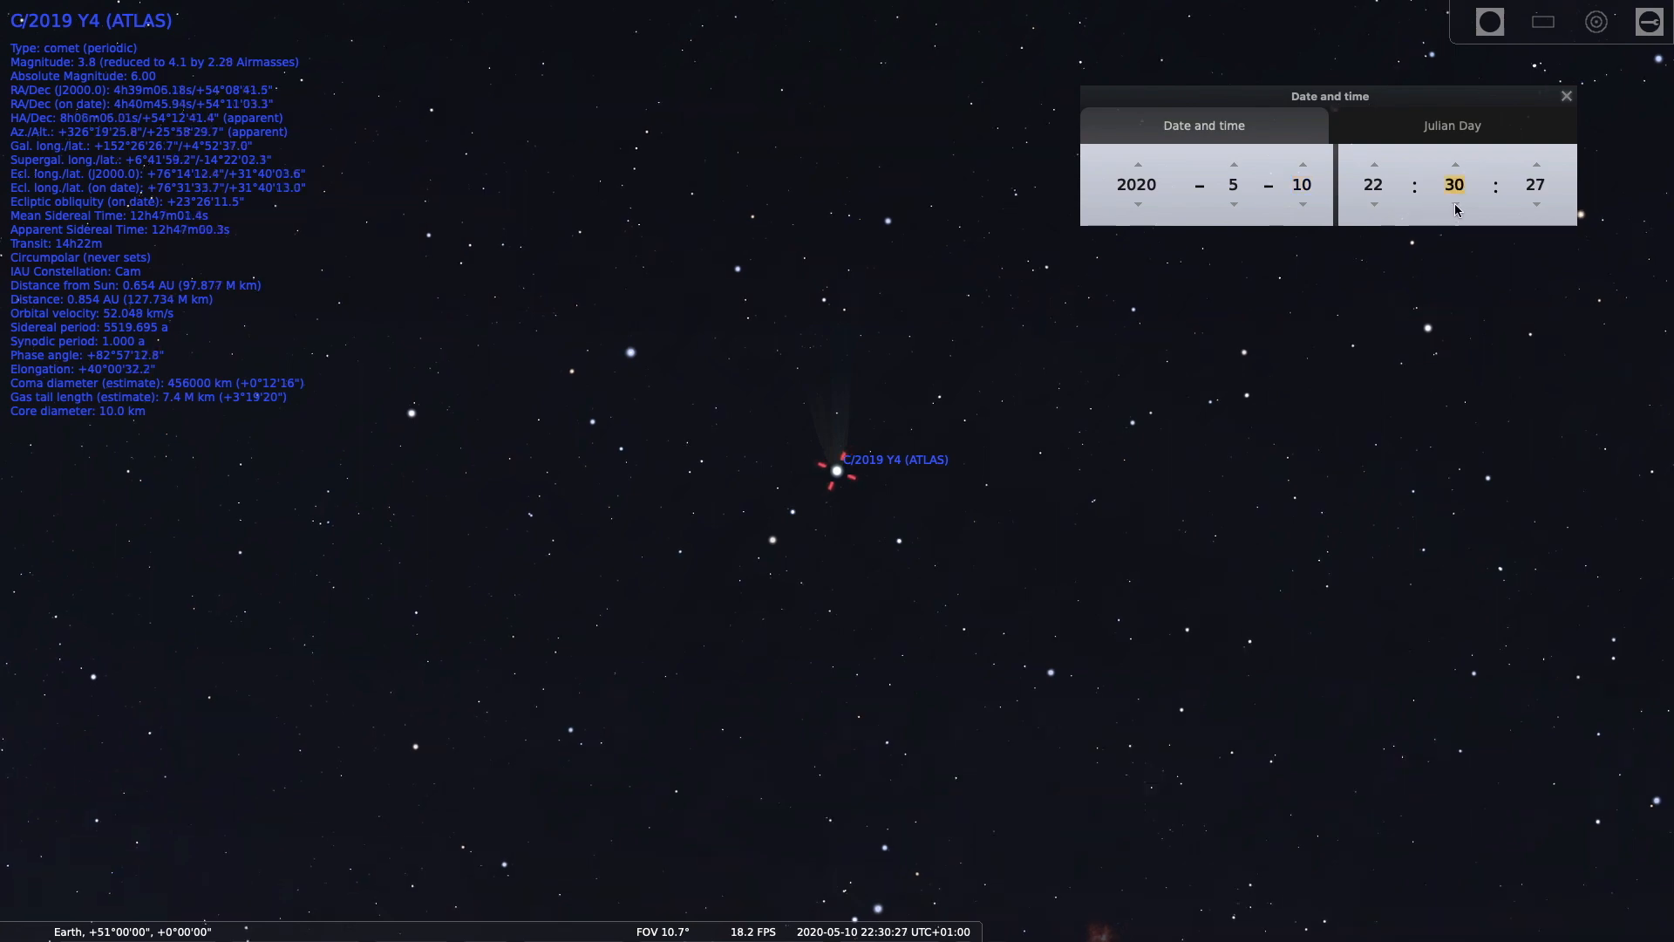
pyautogui.click(1455, 204)
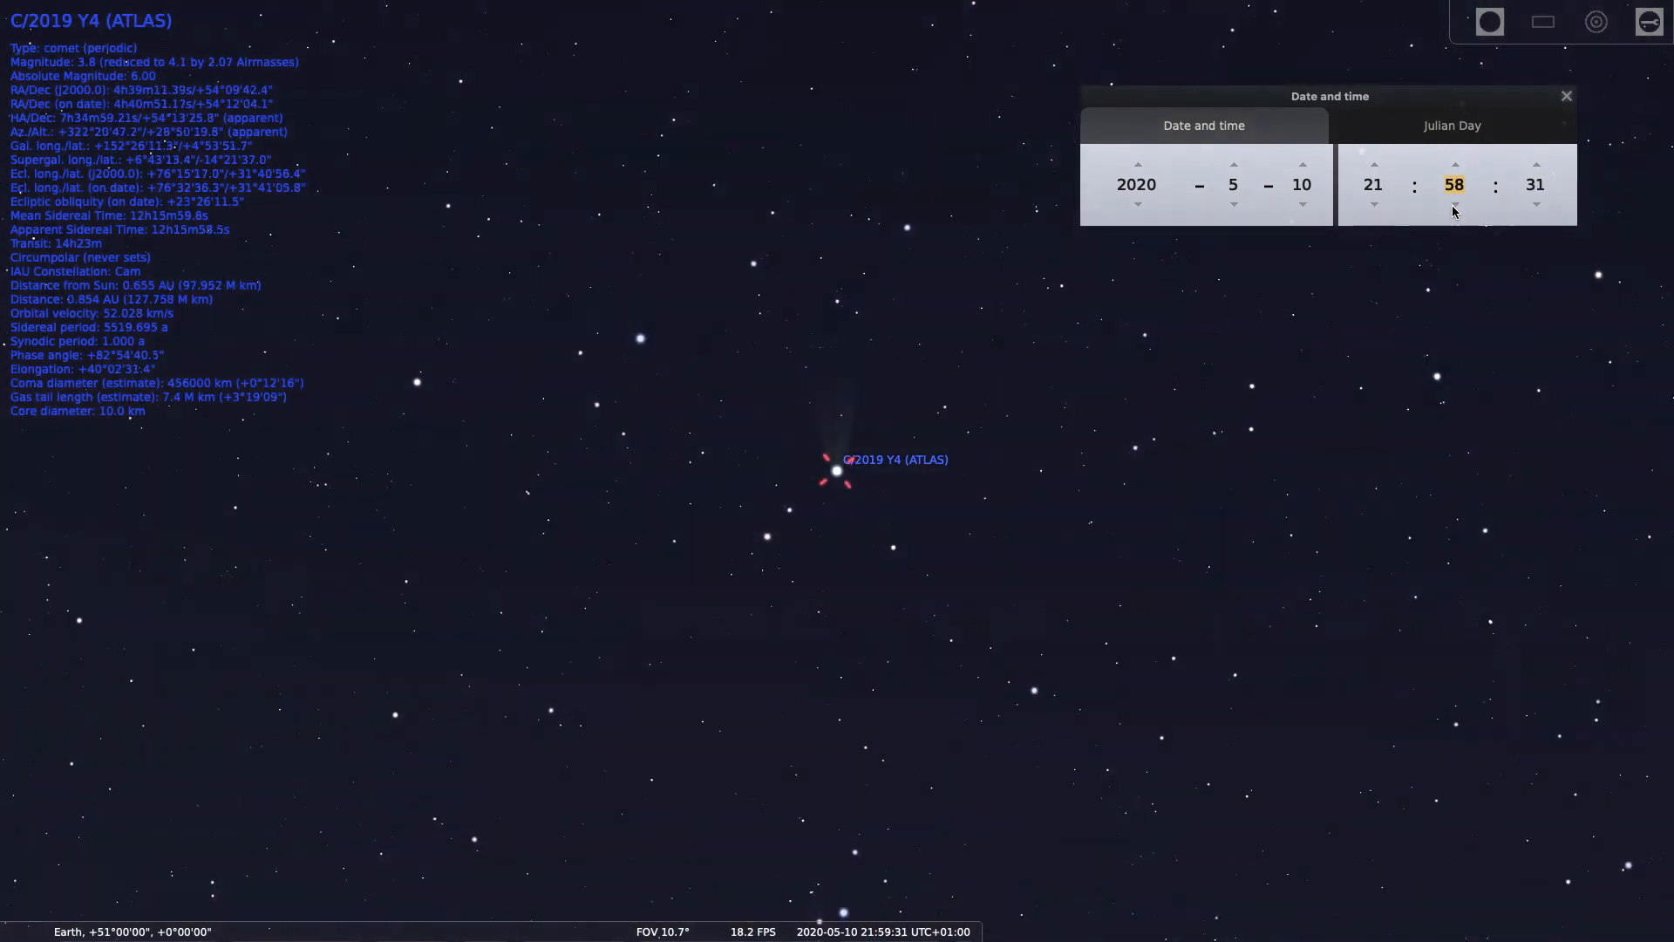
pyautogui.click(1372, 162)
pyautogui.write('22')
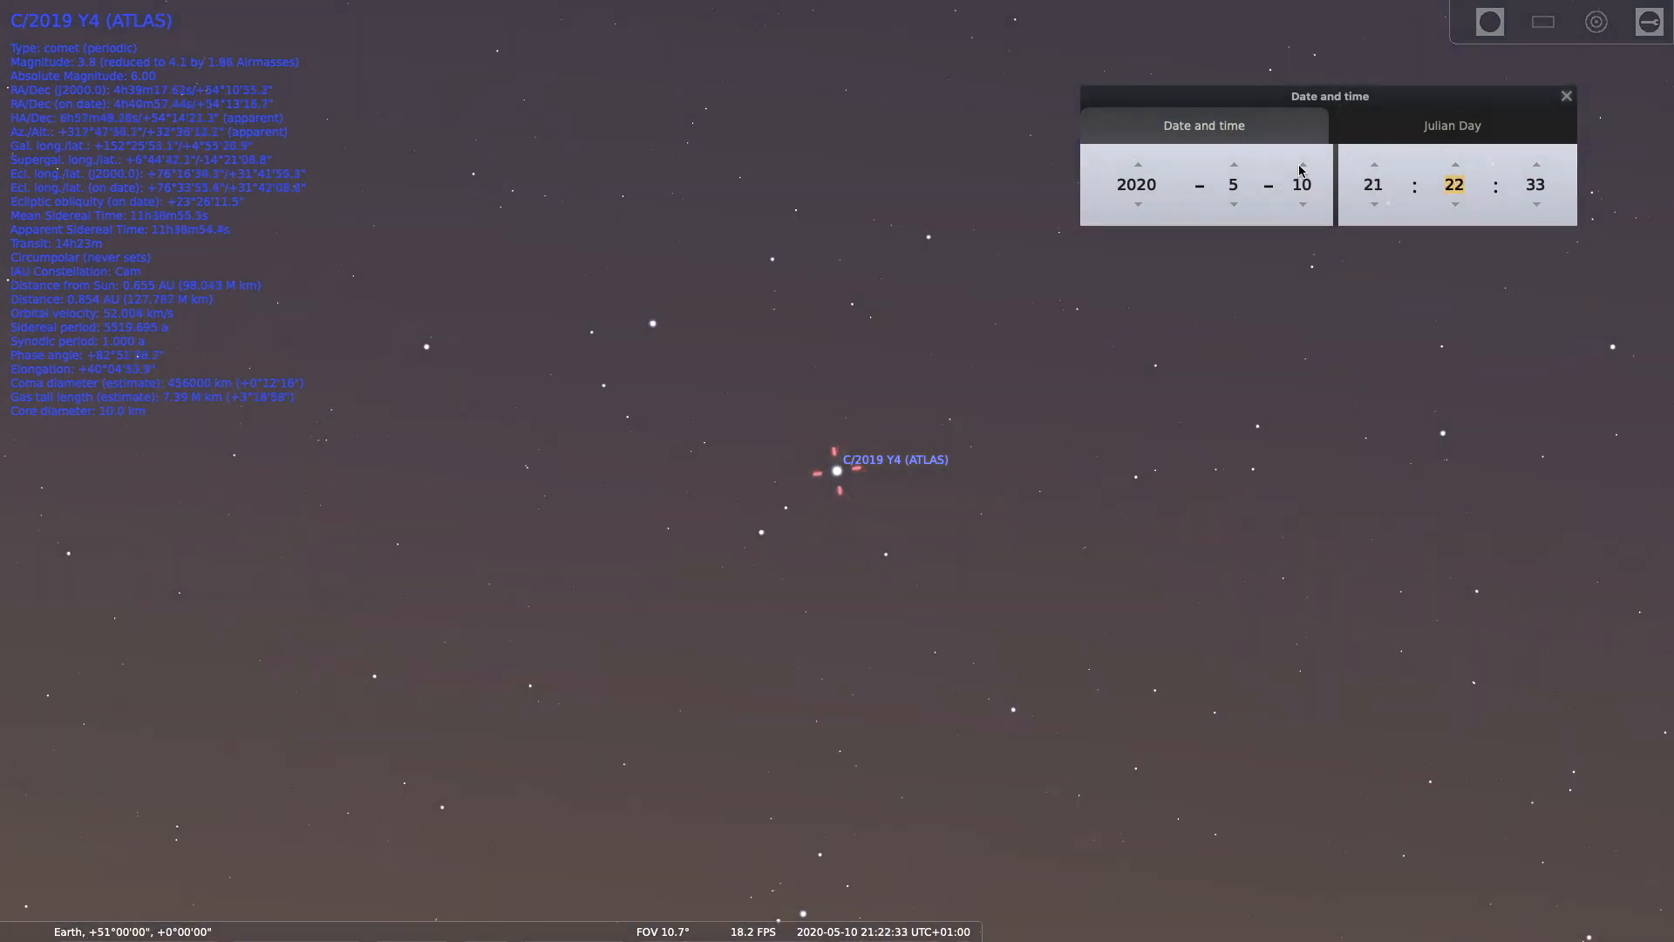
# - Advance the date three days from 10 May, keeping the evening time
pyautogui.click(1300, 163)
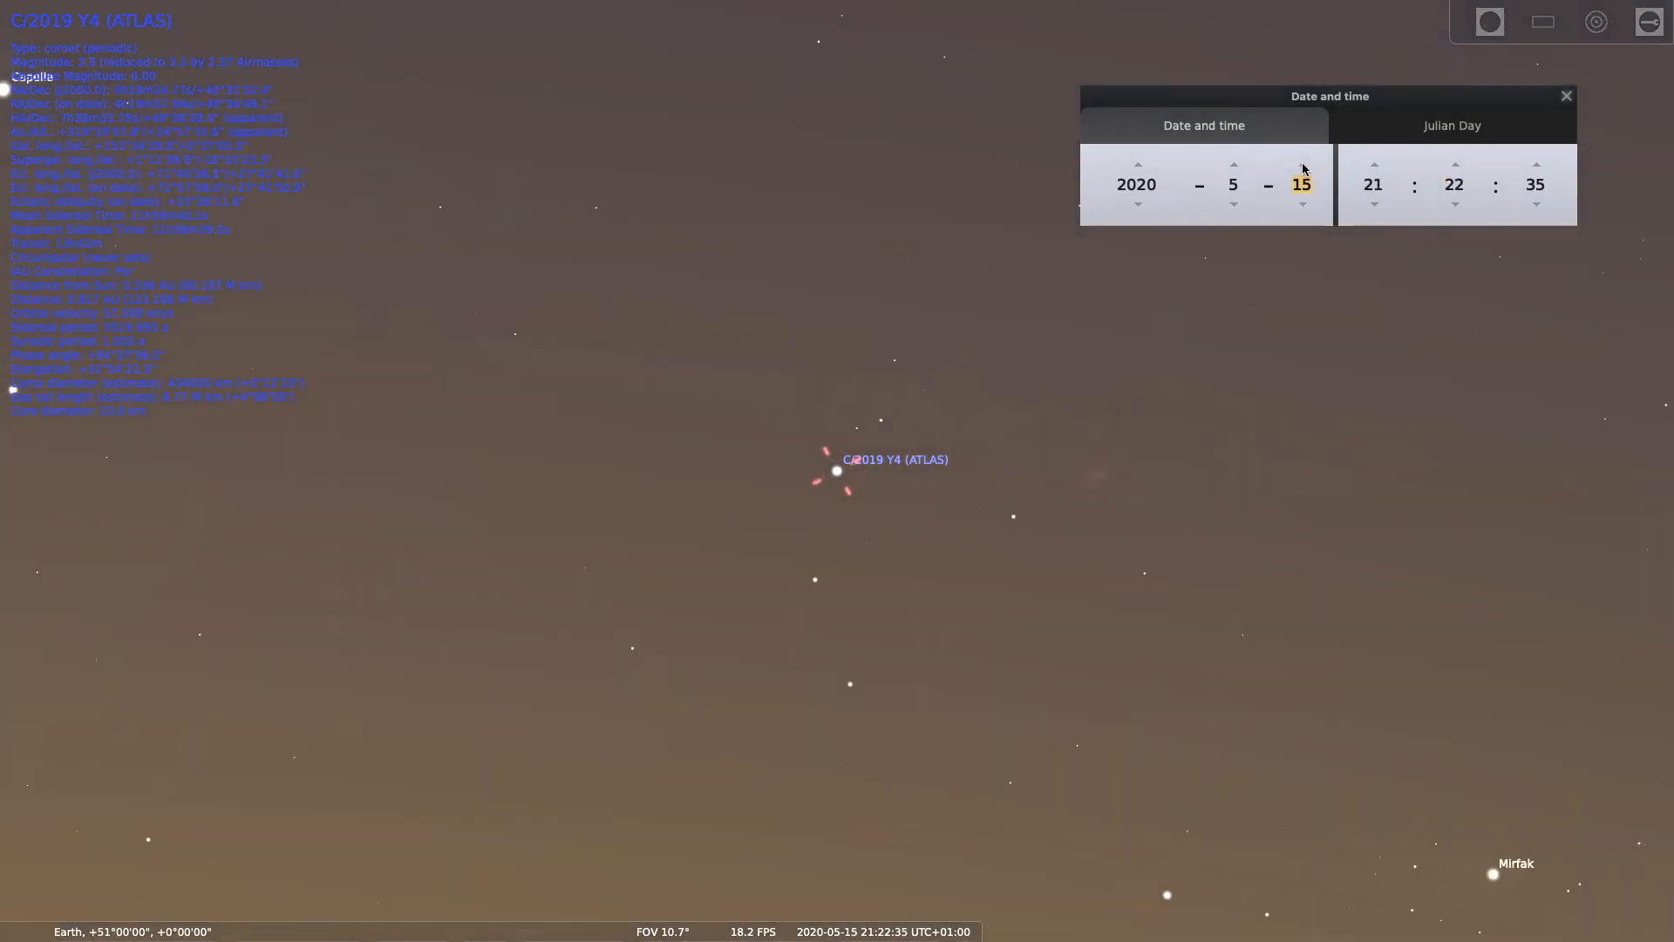
pyautogui.click(1302, 163)
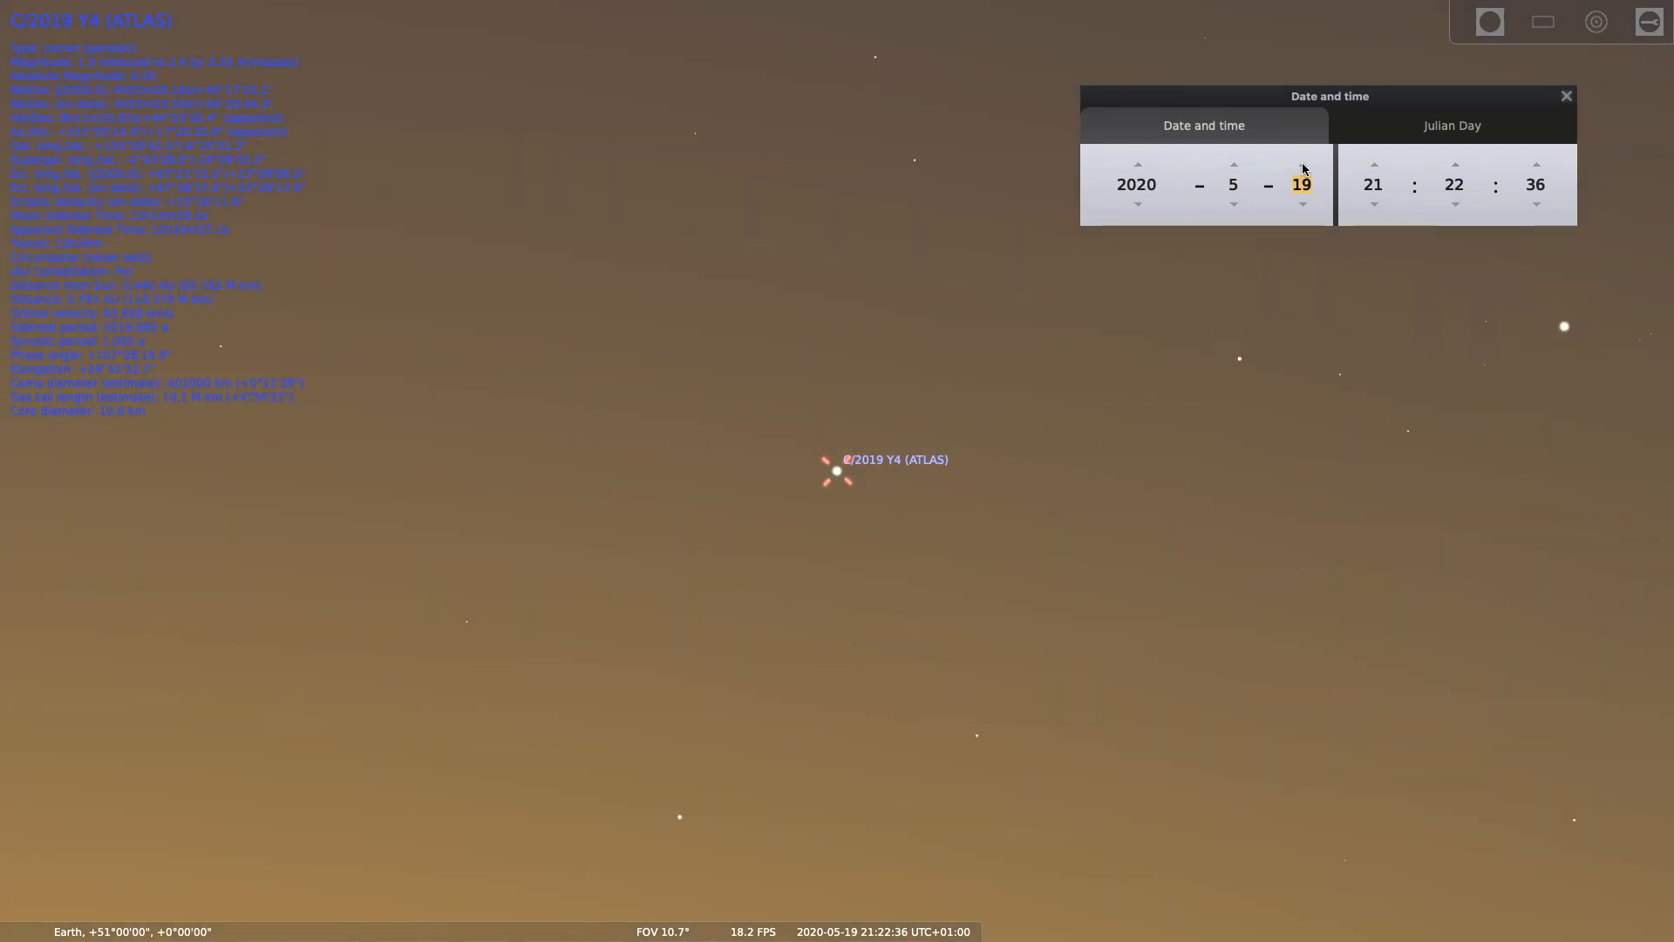
pyautogui.click(1300, 163)
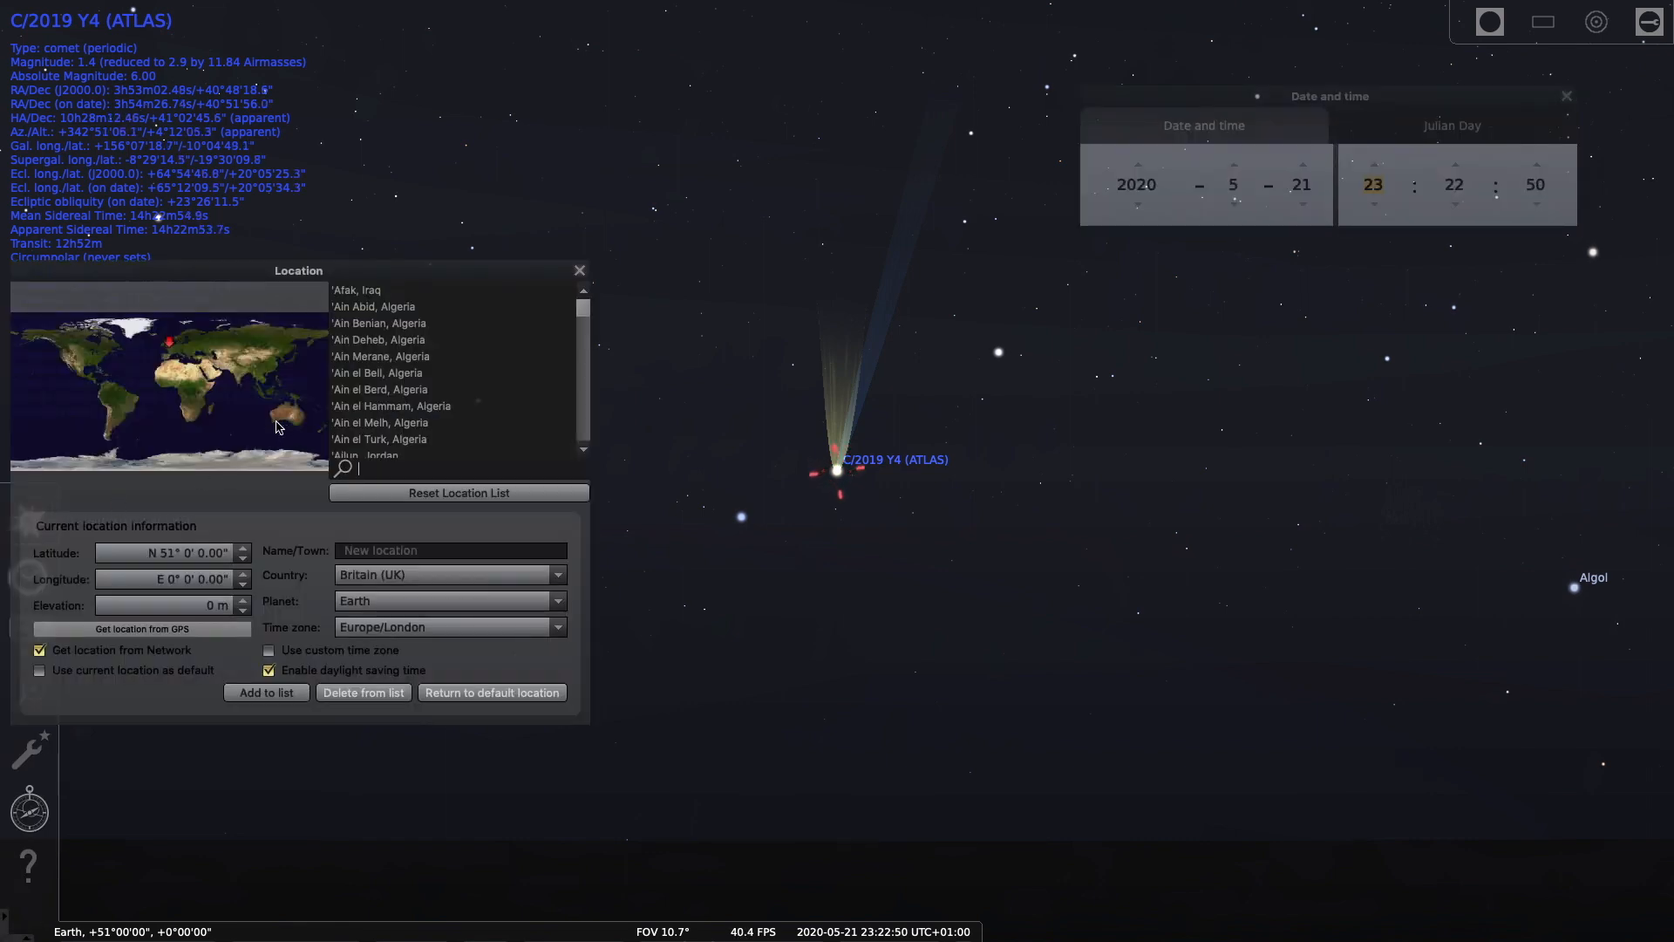
# - Move the observer to southeastern Australia (36°35′S, 150°24′E) and set the clock to 01:23
pyautogui.click(303, 419)
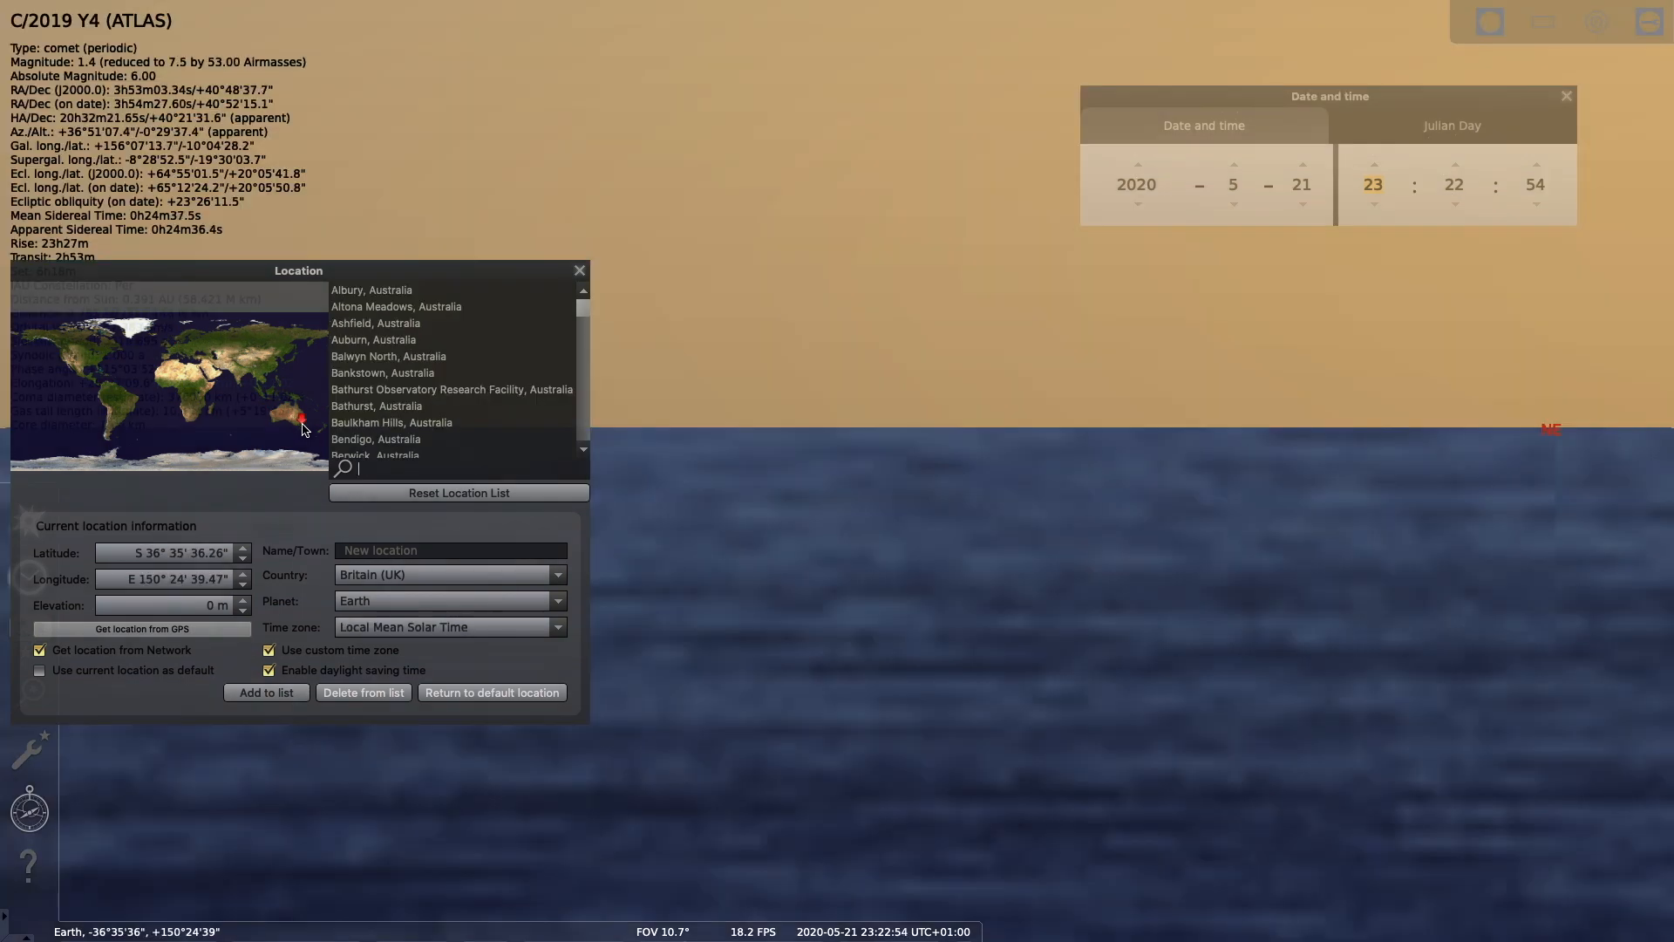
pyautogui.moveTo(953, 451)
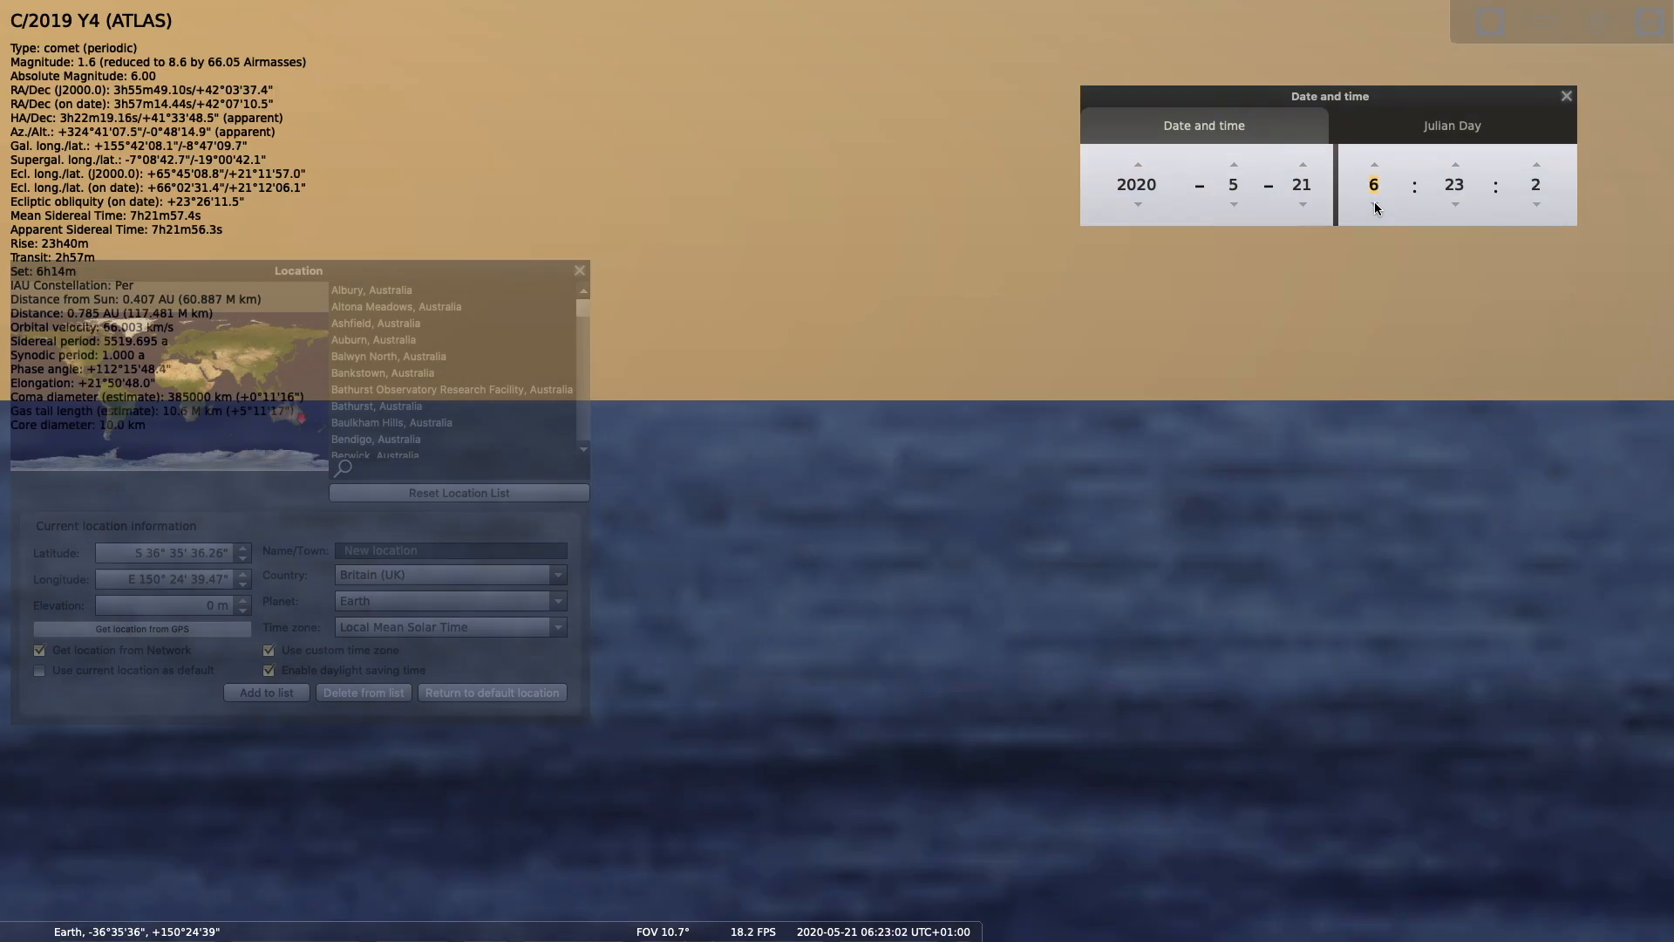
pyautogui.click(1374, 204)
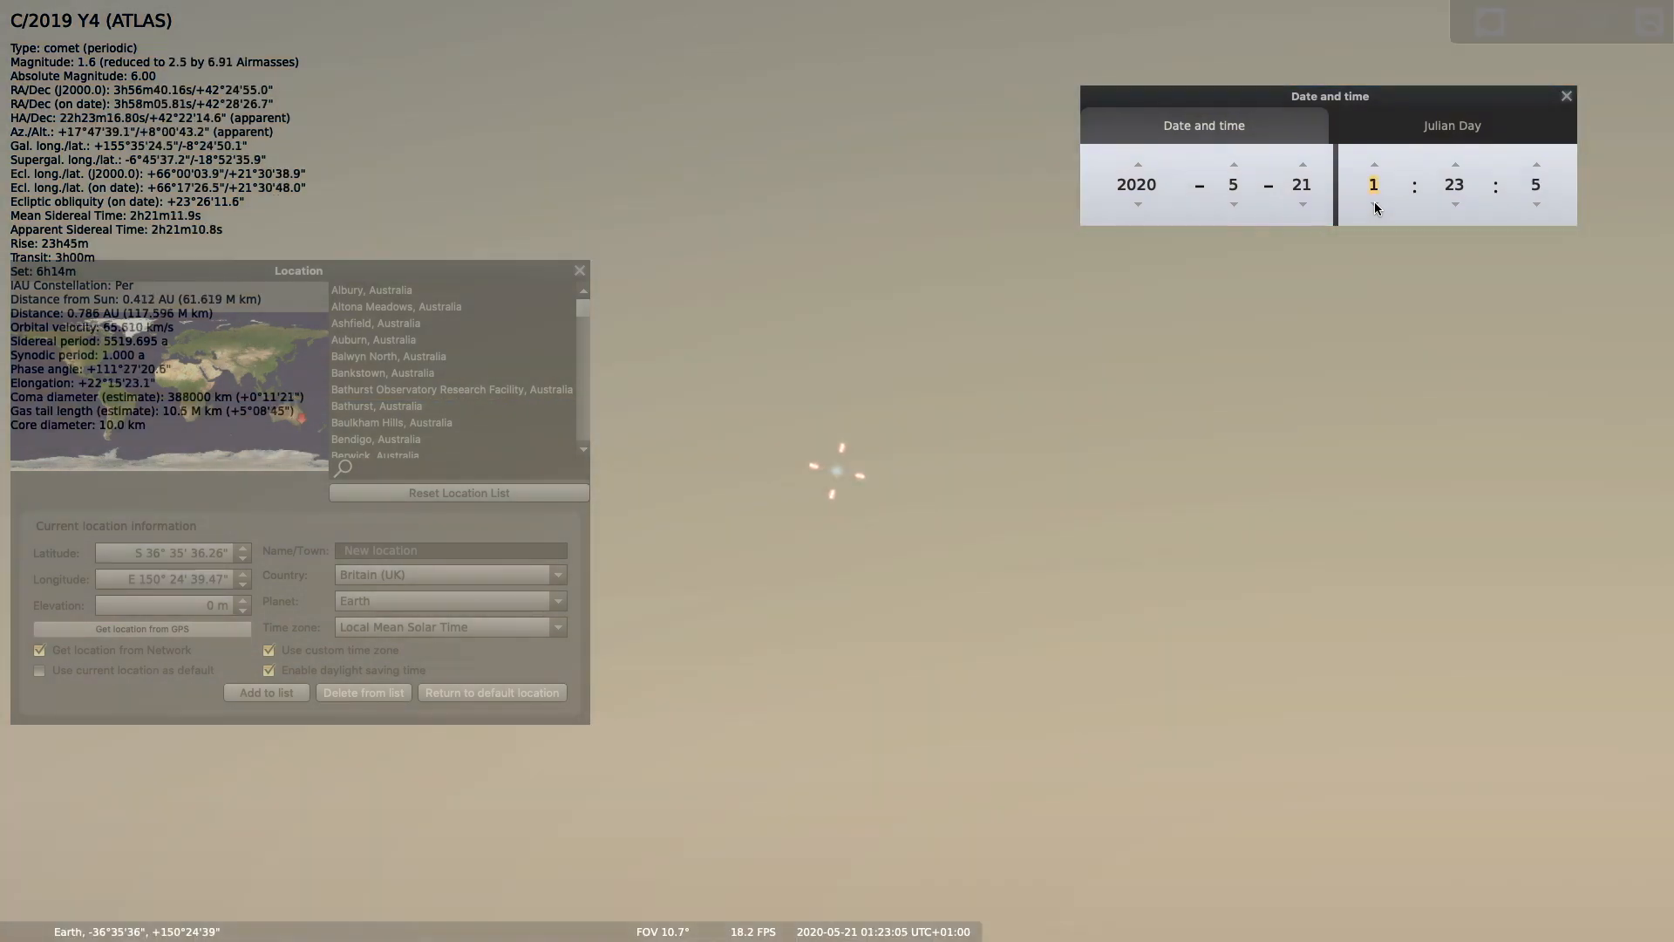
pyautogui.click(1536, 163)
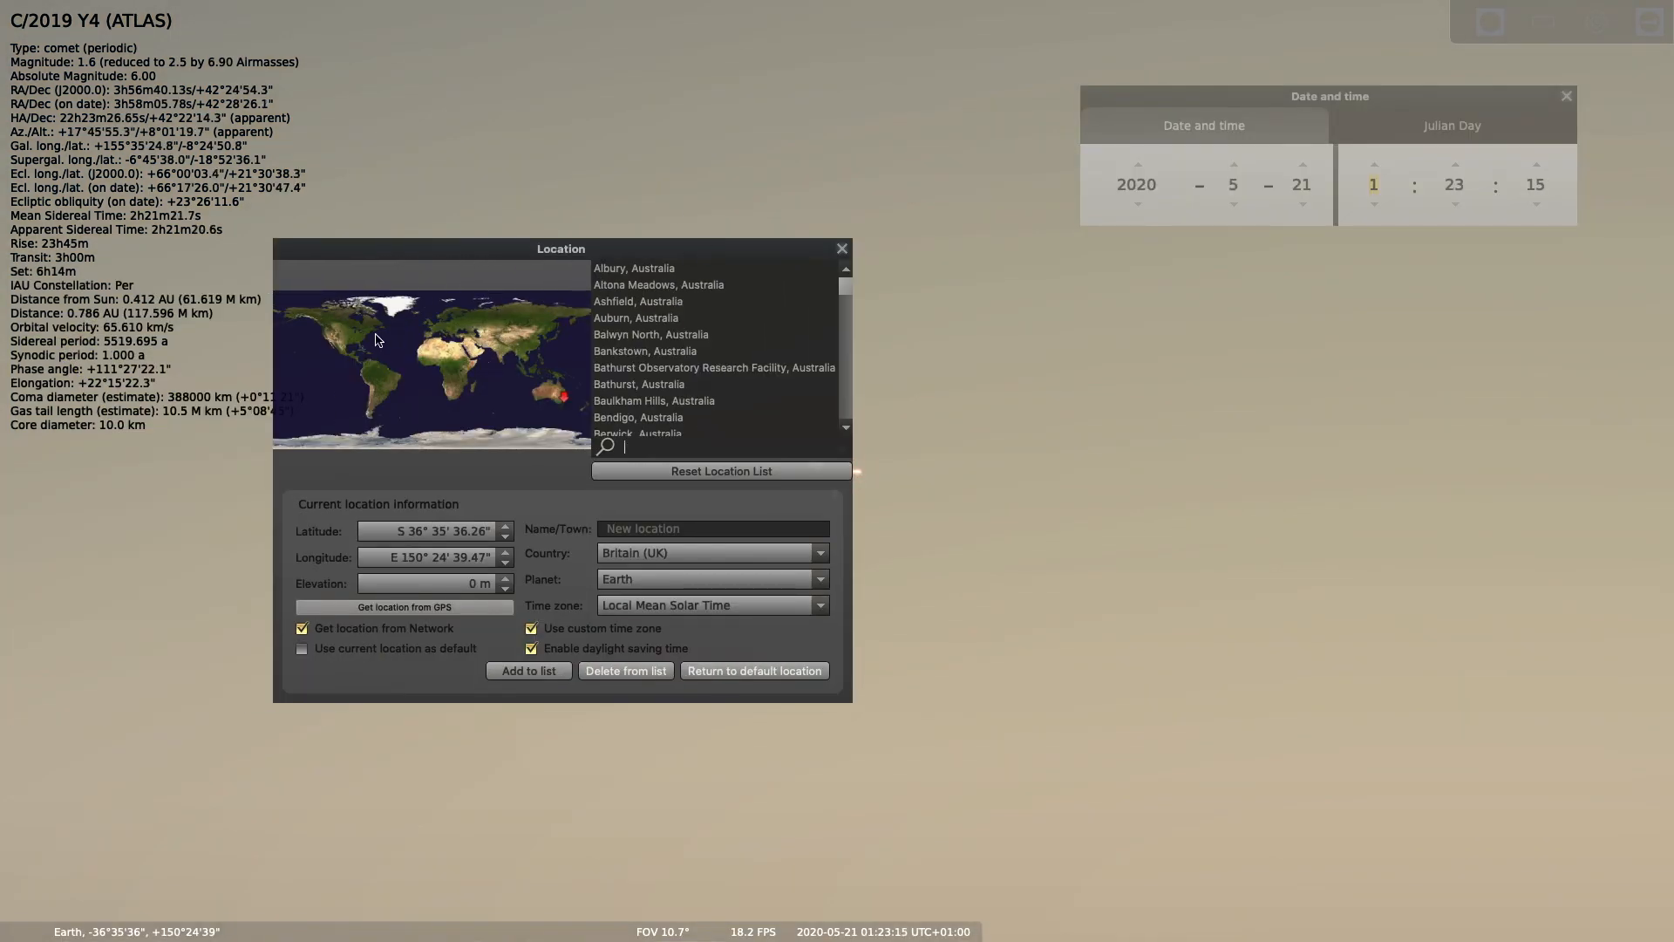
# - Move the observer to eastern Canada, drag the Location window aside, and advance the hour
pyautogui.click(382, 320)
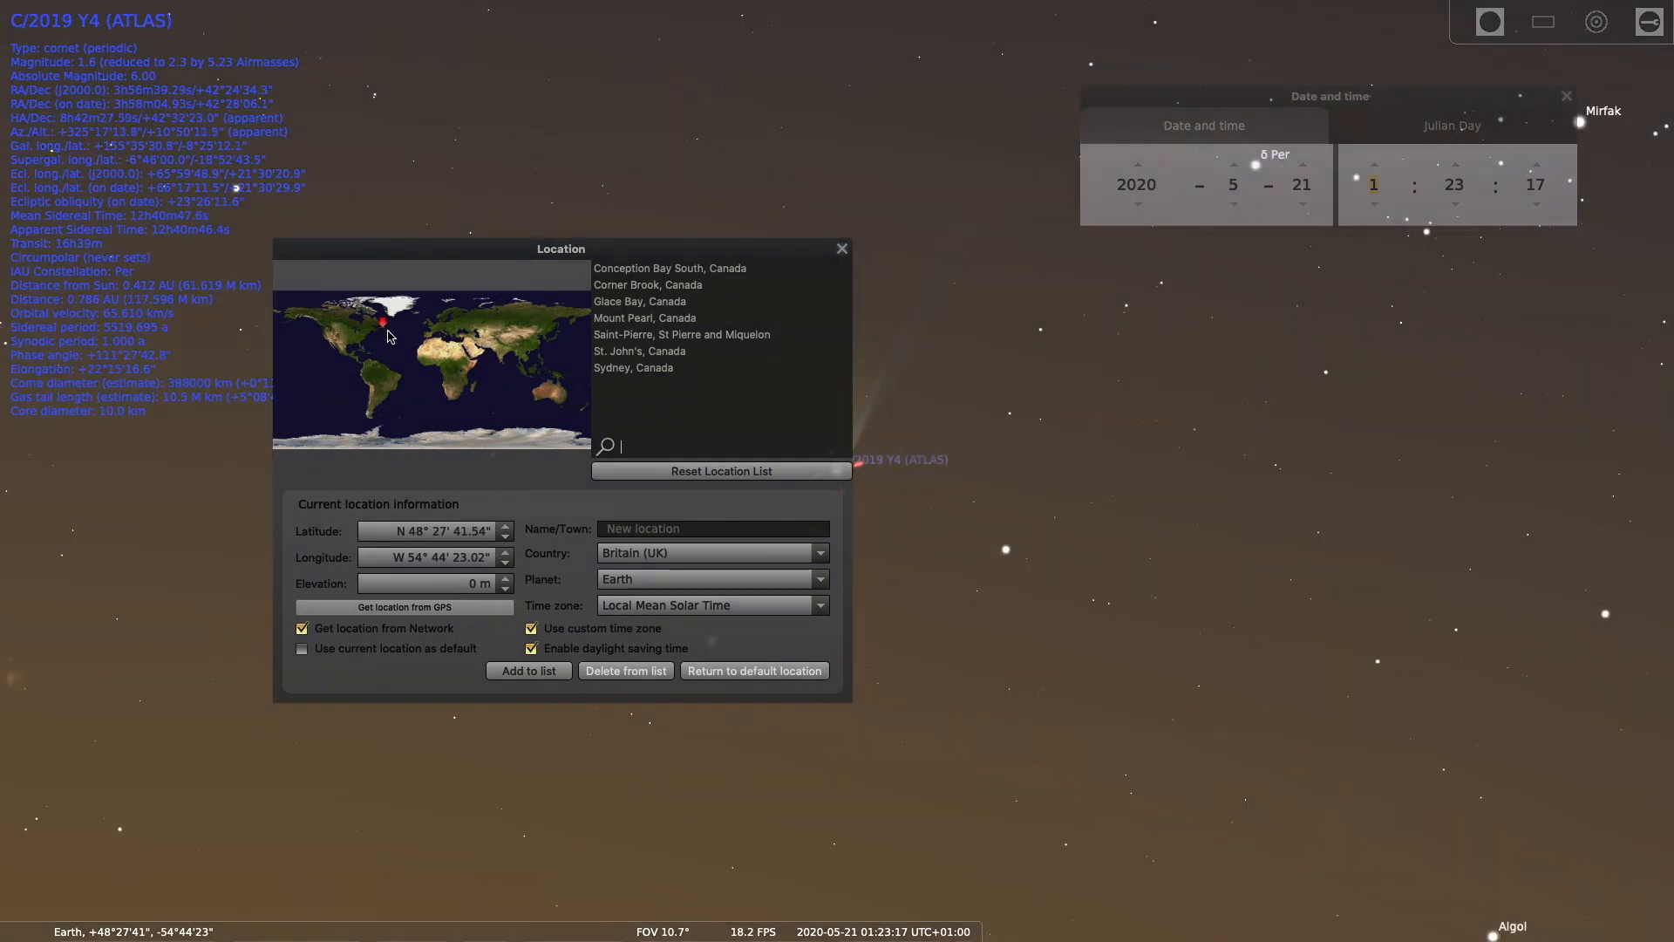
pyautogui.moveTo(560, 249); pyautogui.dragTo(328, 289)
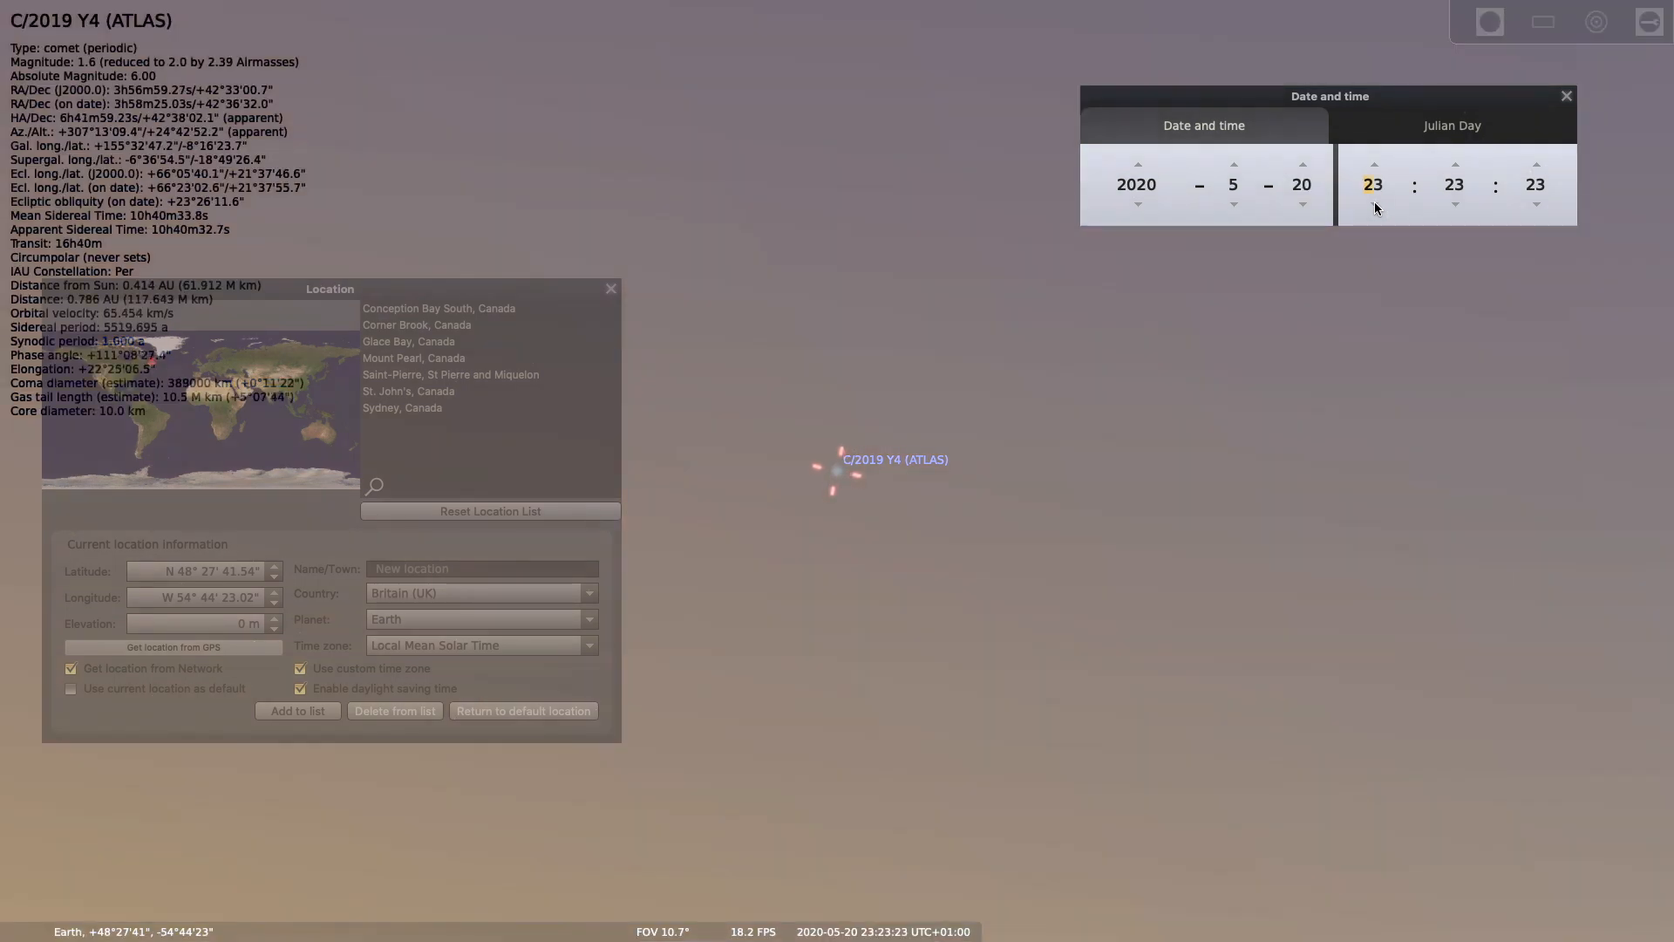
pyautogui.click(1536, 163)
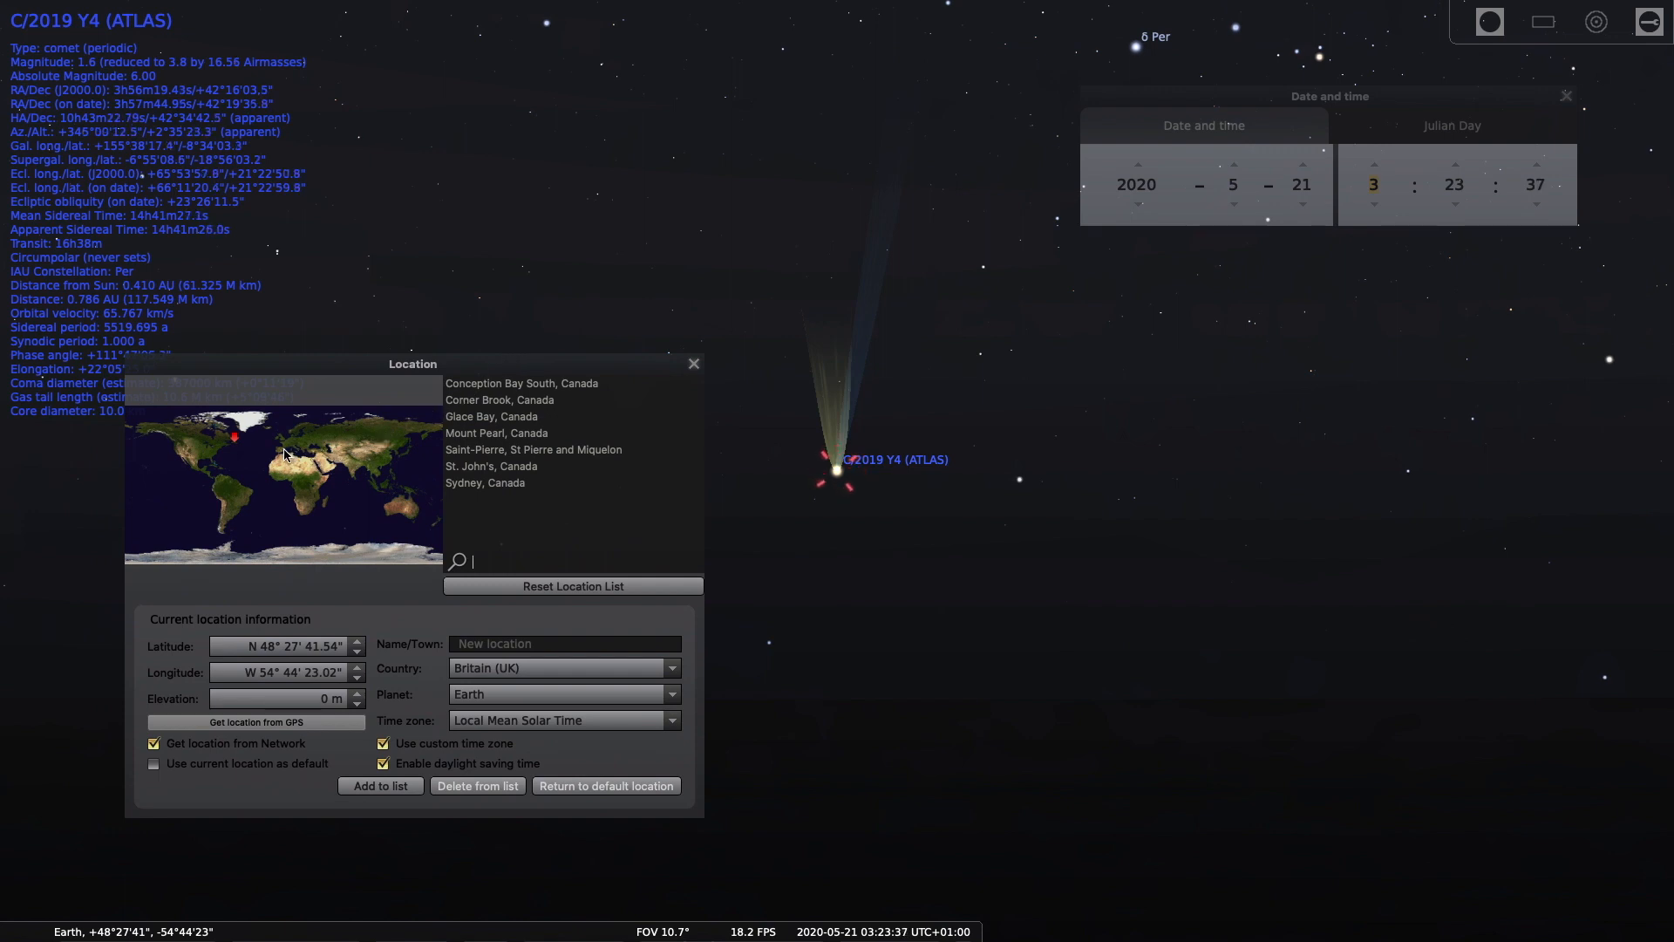
# - Pick a new observer location on the world map and adjust the hour
pyautogui.click(279, 448)
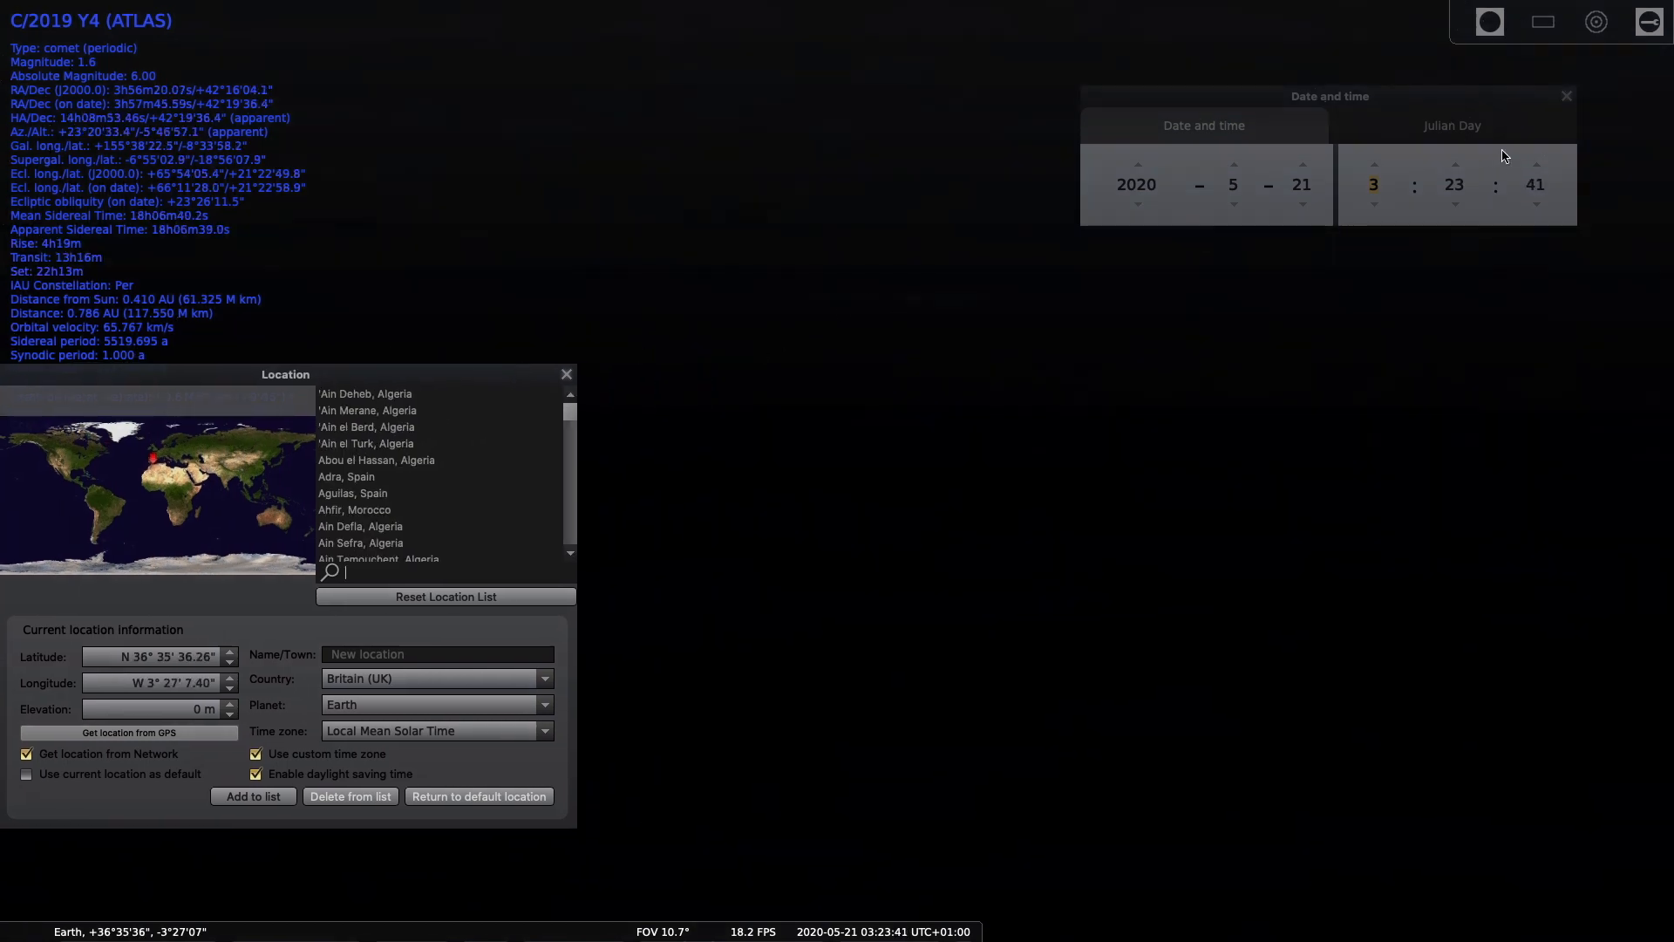
pyautogui.click(1374, 204)
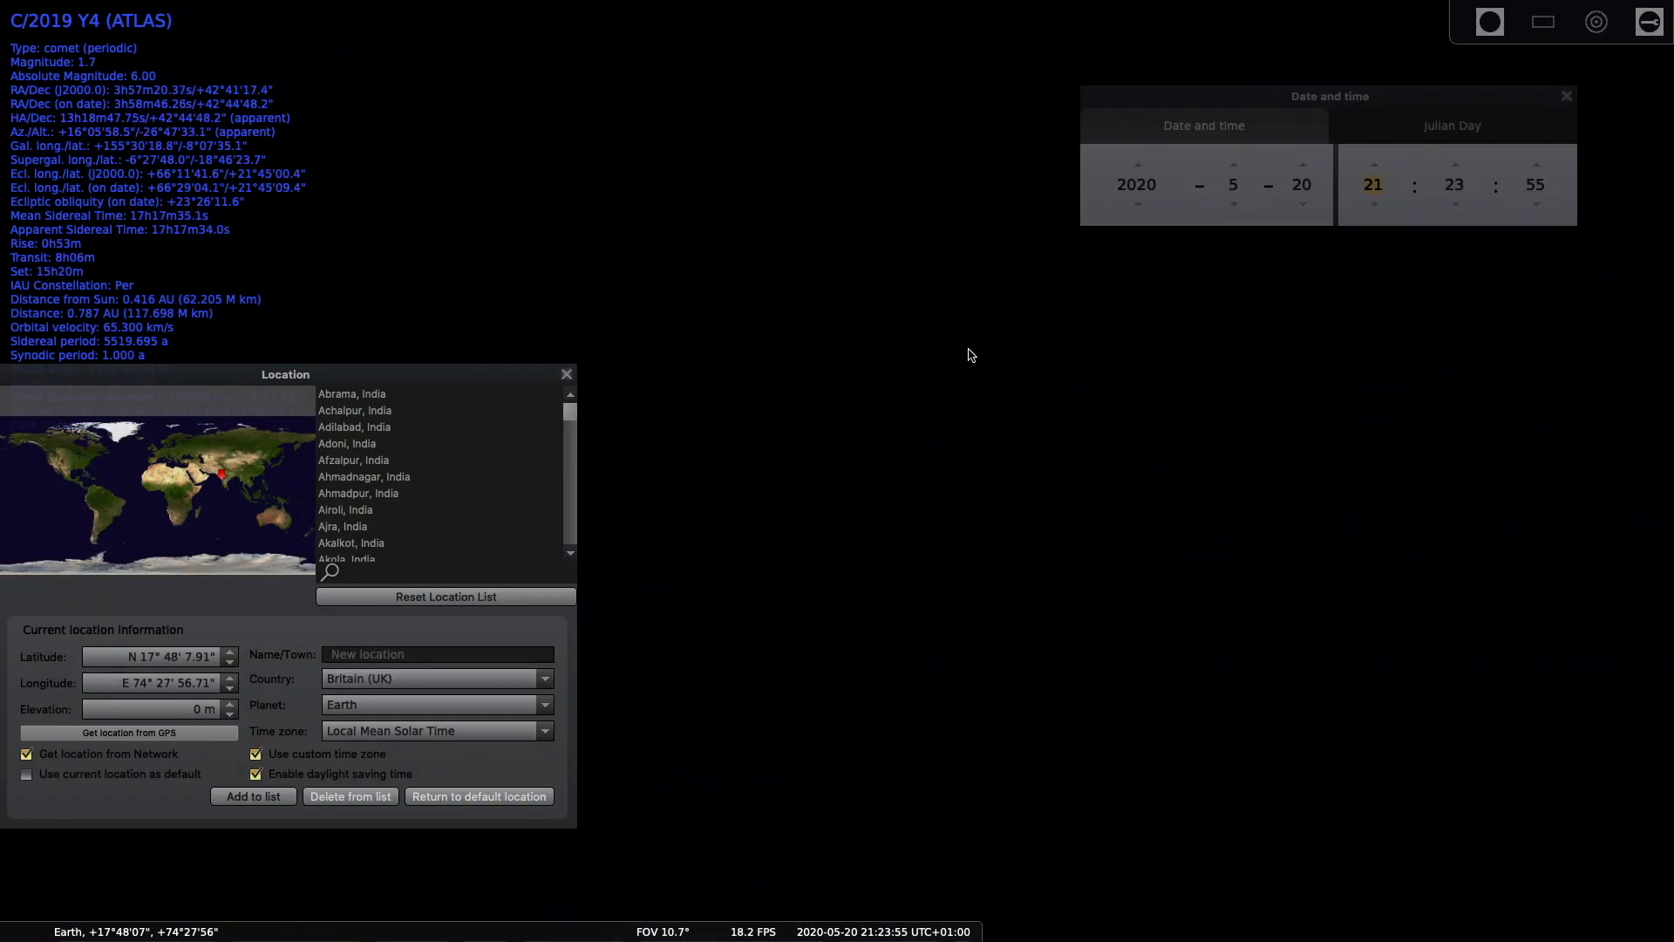
# - Lower the hour and minutes to 15:19 on 20 May for the Indian observer
pyautogui.click(1372, 205)
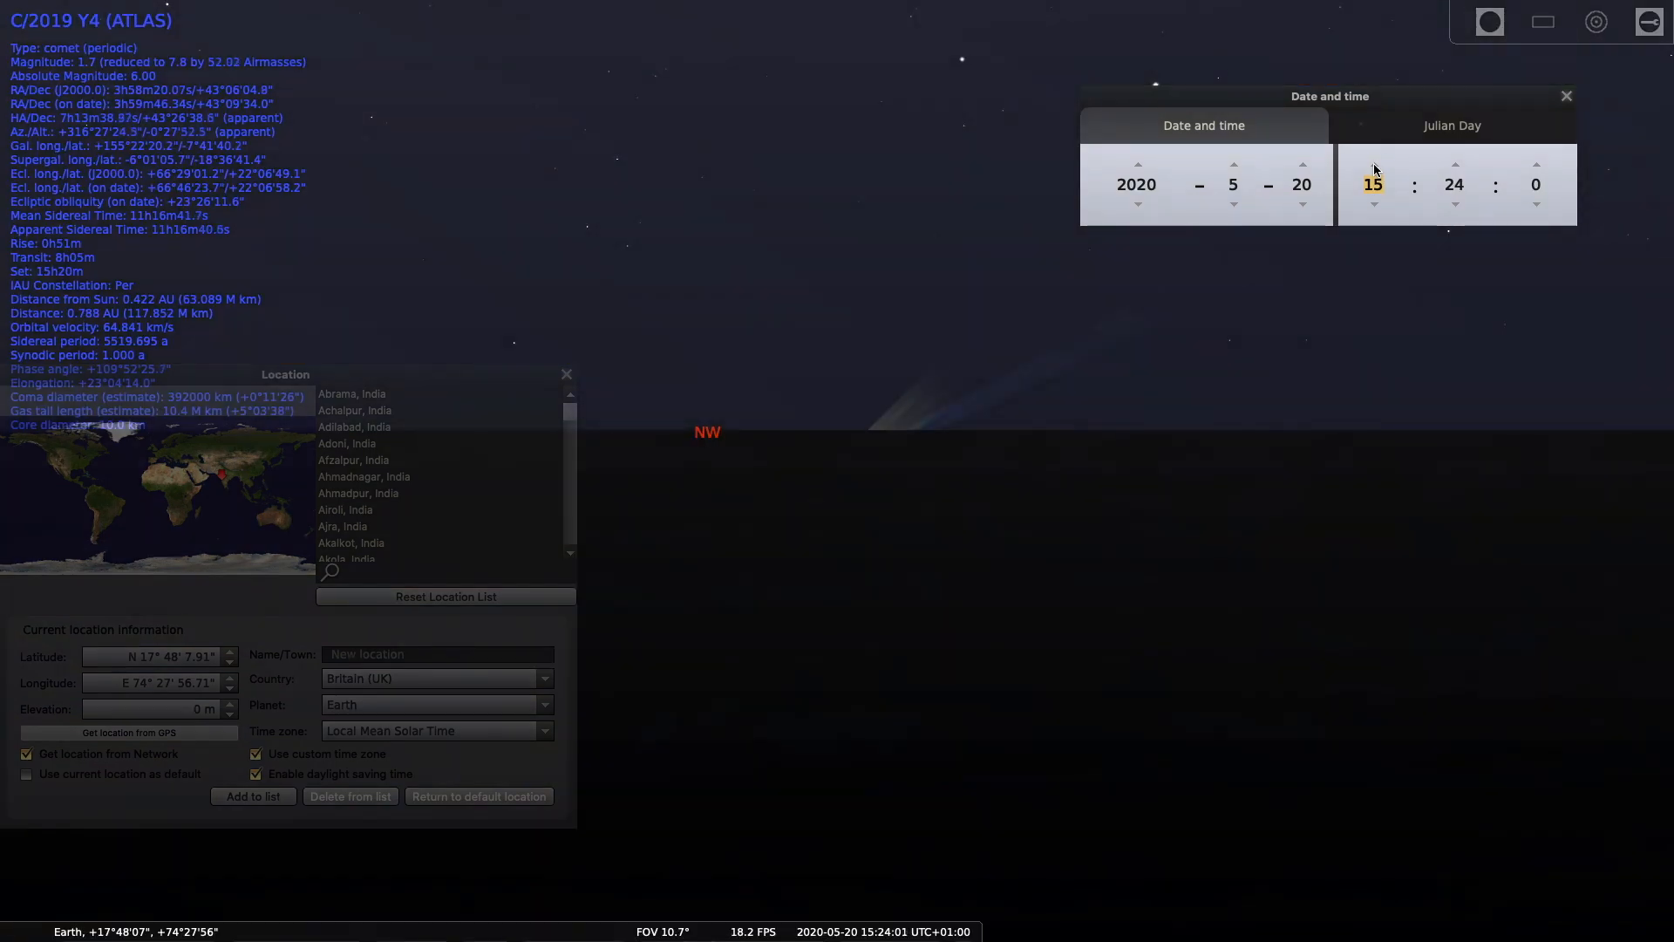
pyautogui.click(1454, 204)
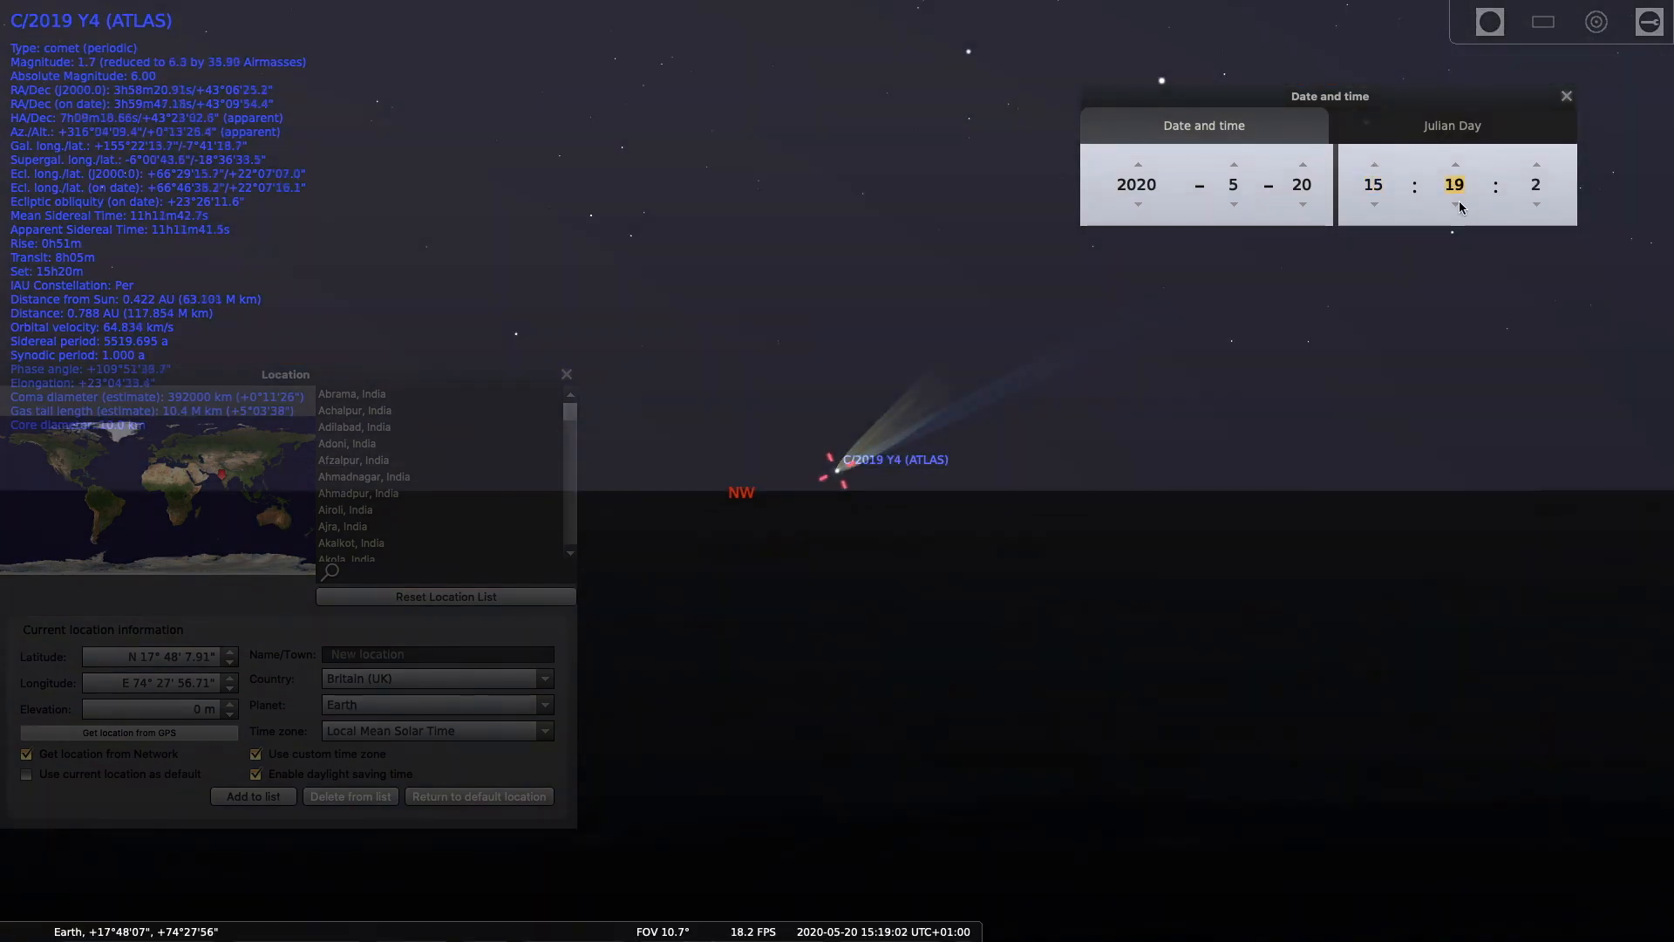